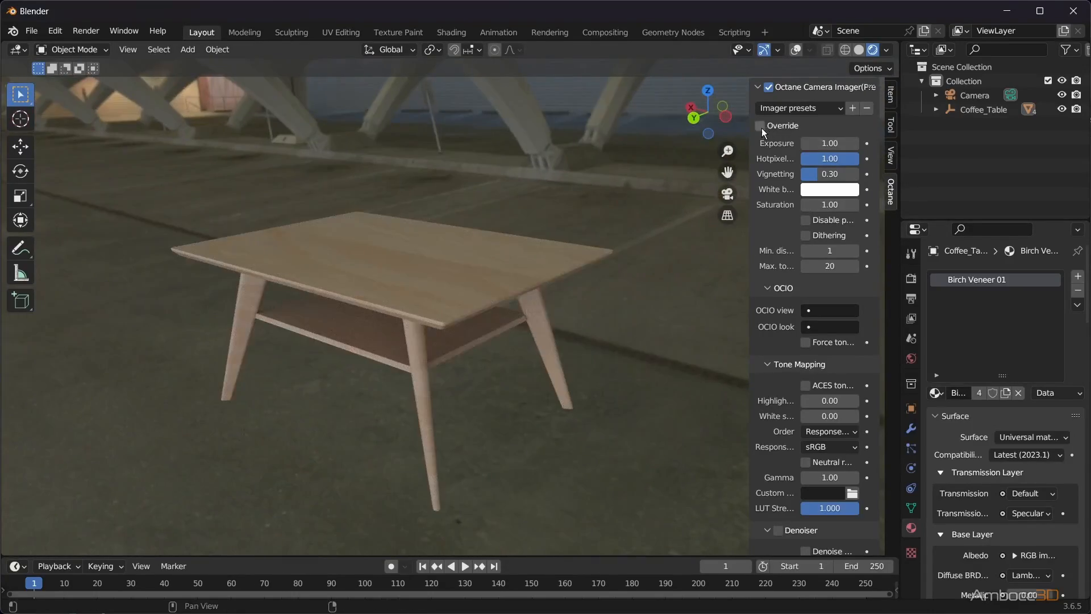
Preview the coffee table render with the parking-lot HDRI using the Agfa tone-mapping response curve
scroll(down, 3)
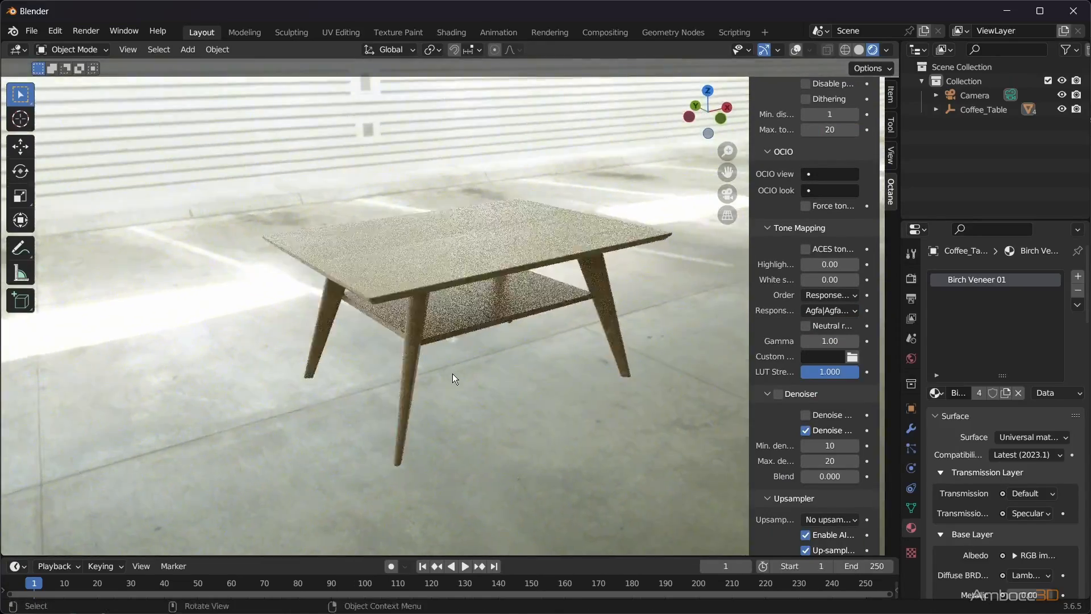
click(828, 310)
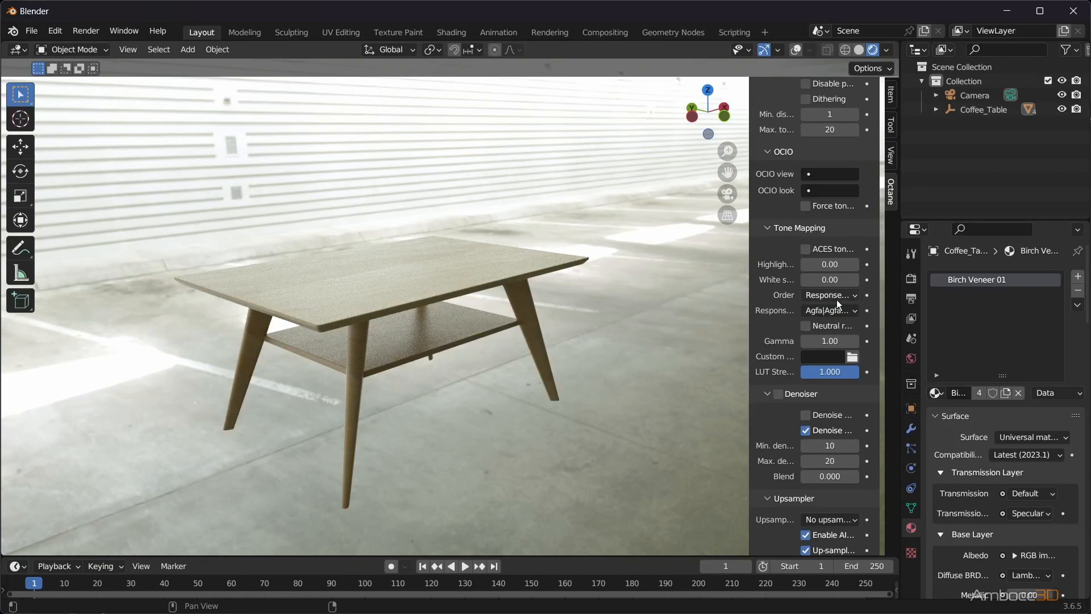
click(828, 310)
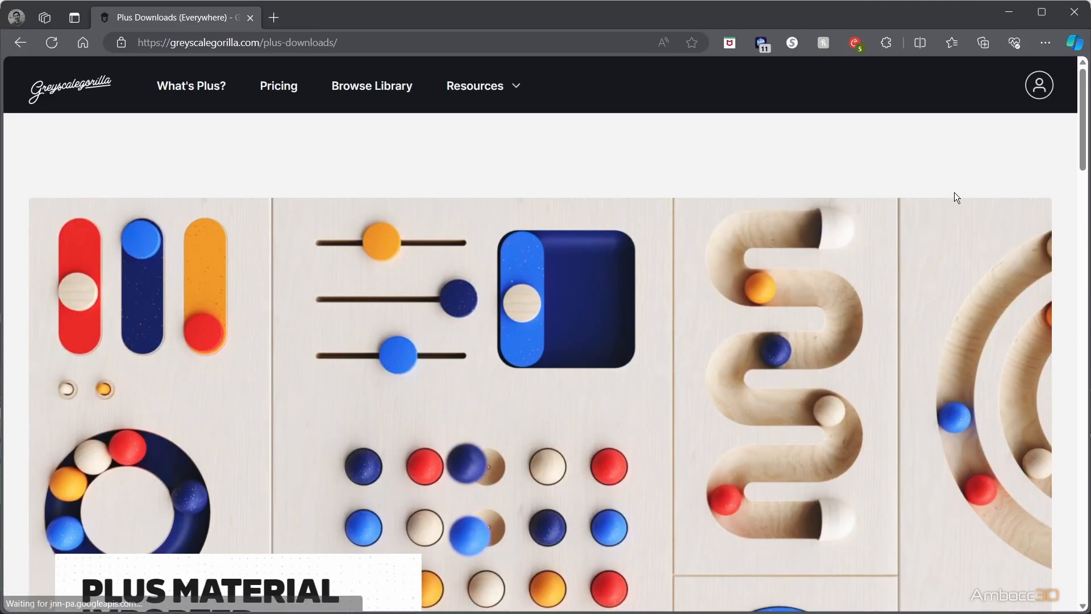
Download the Blender Material Importer for Windows, saving the zip to P:\_Plugins\Blender
scroll(down, 3)
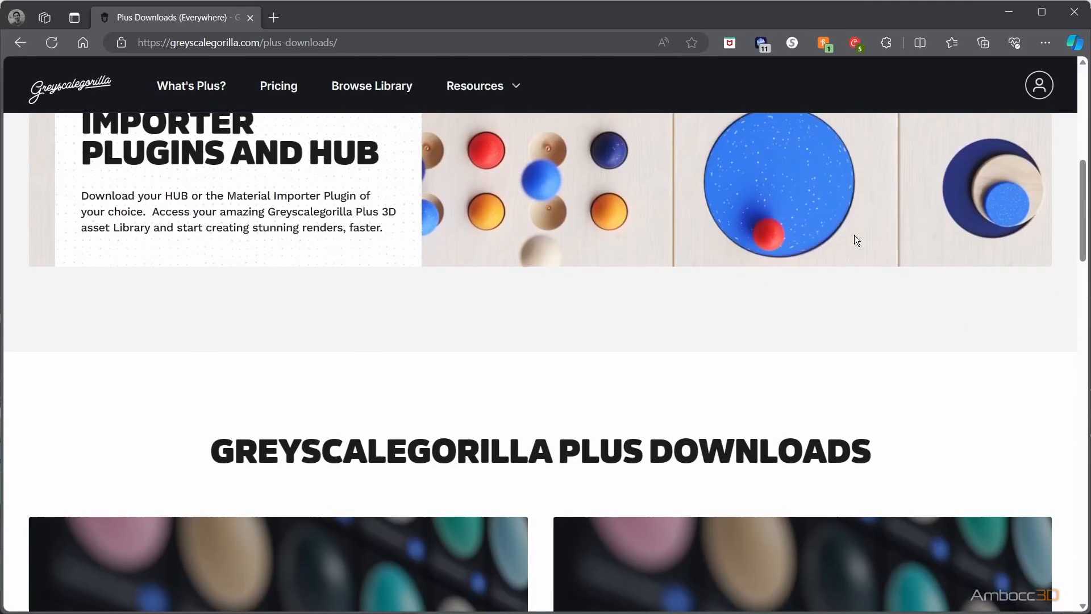
scroll(down, 3)
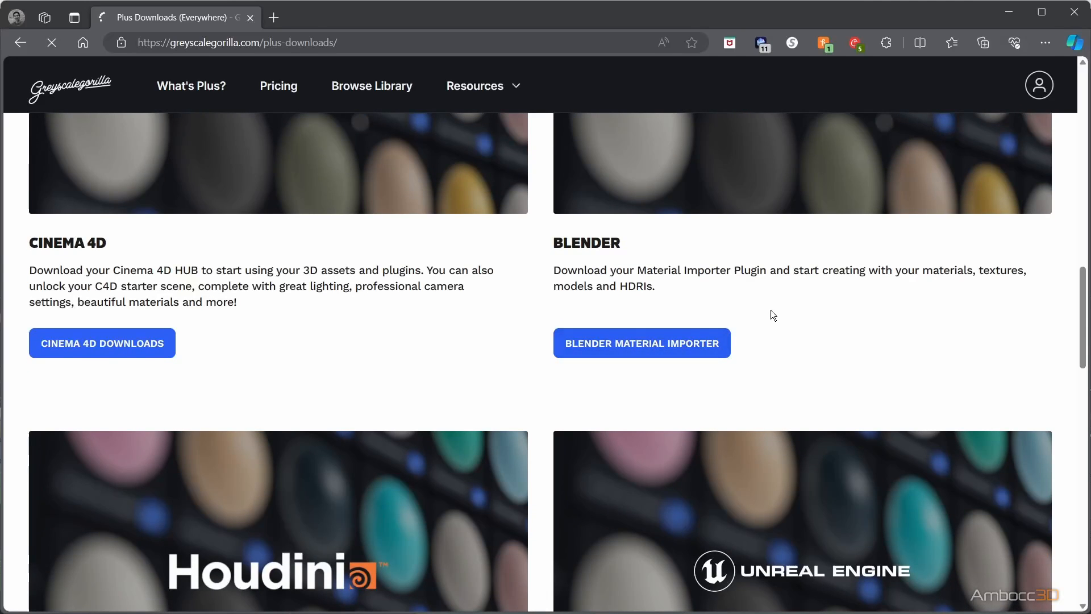
click(641, 342)
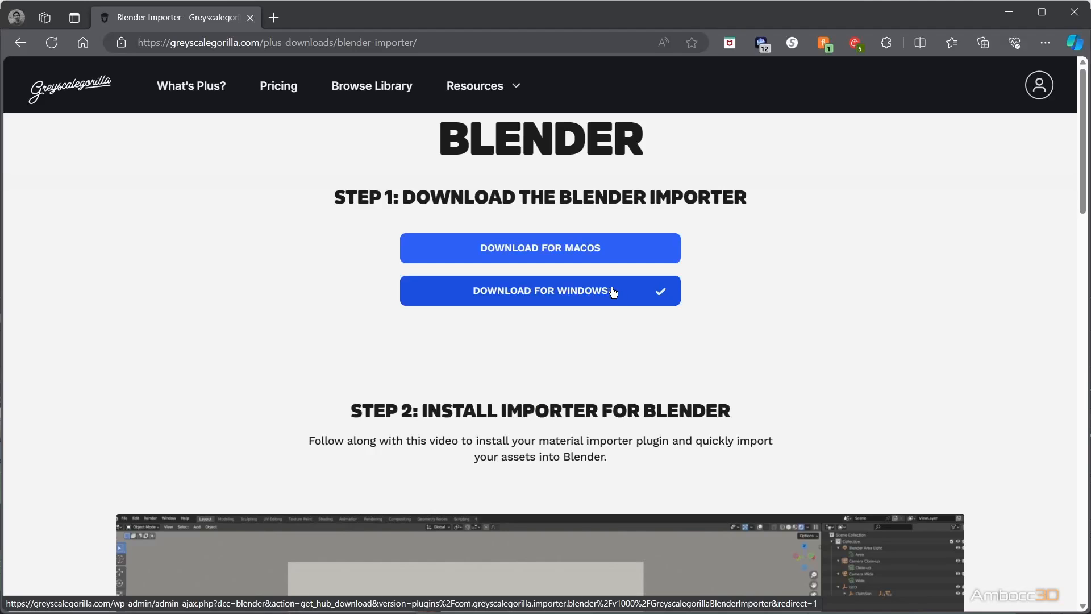
click(539, 290)
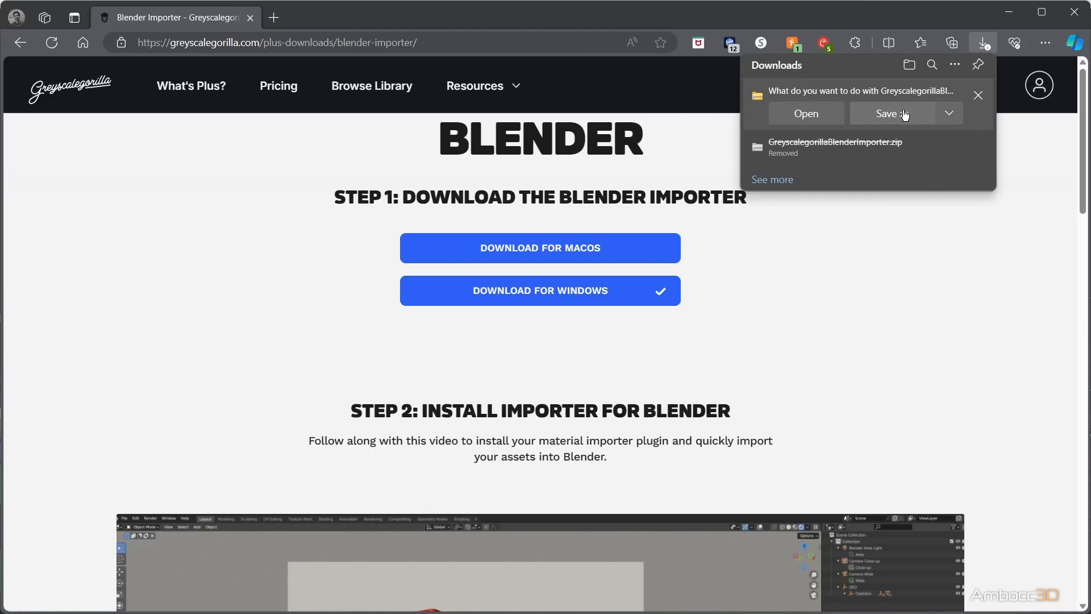
click(886, 112)
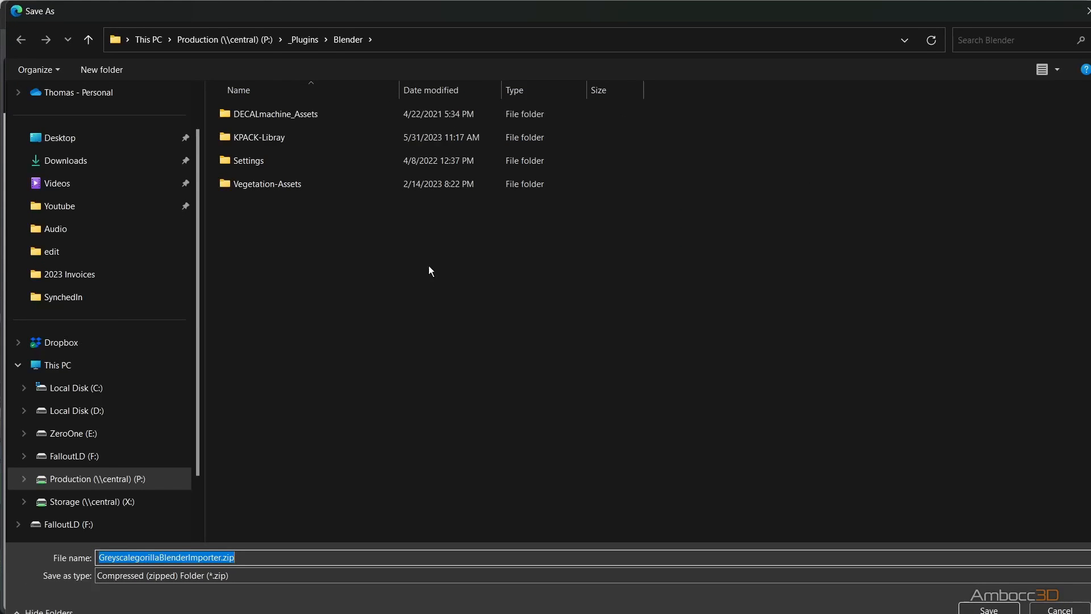
mouse_move(727, 545)
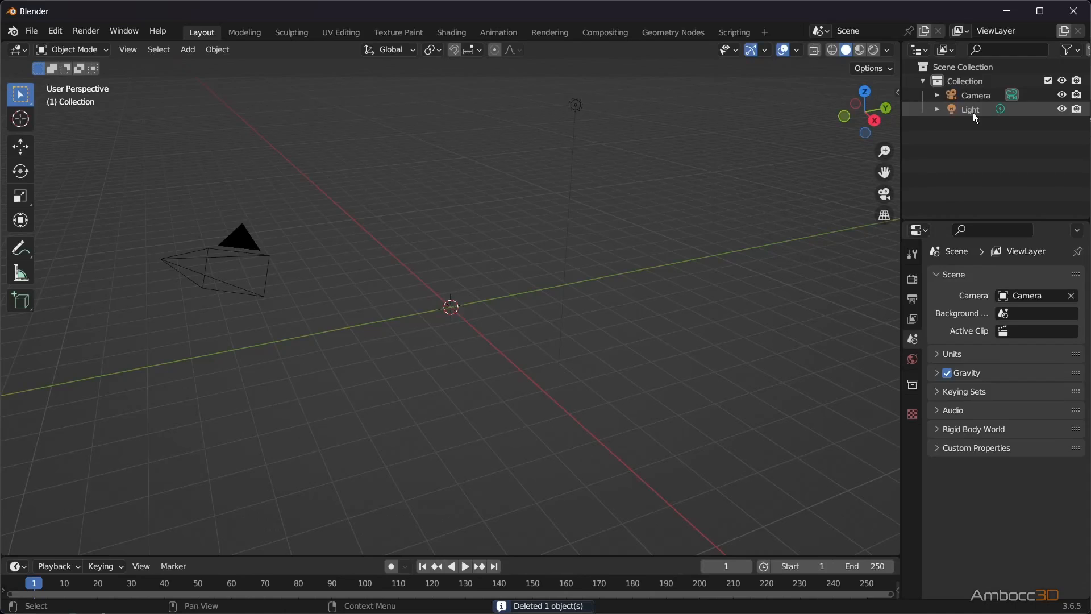
Delete the Light, then install and enable the Greyscalegorilla importer add-on from the _Plugins zip
click(54, 31)
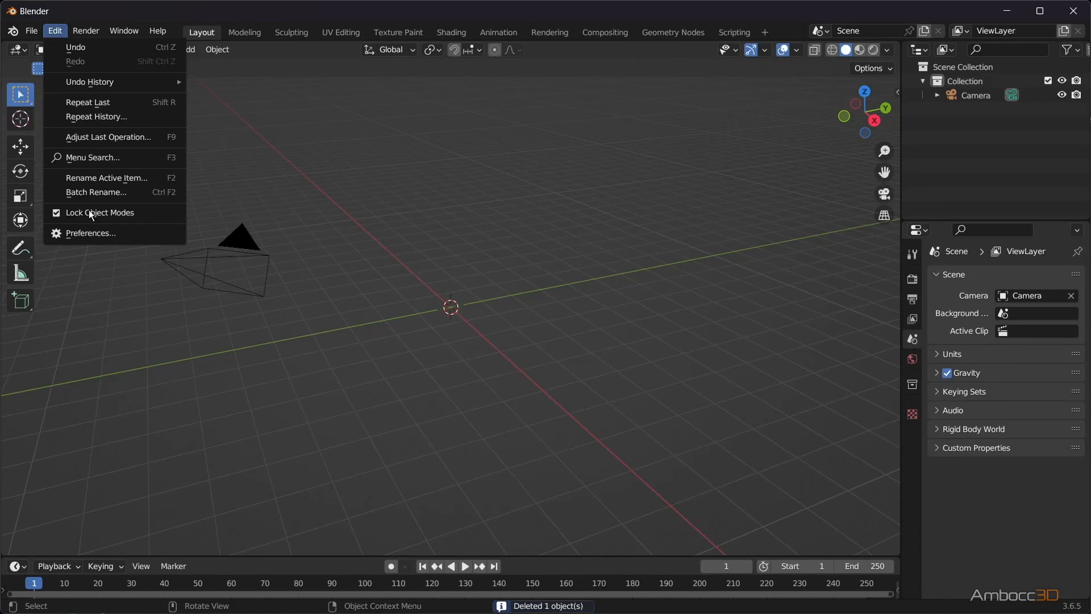
click(89, 234)
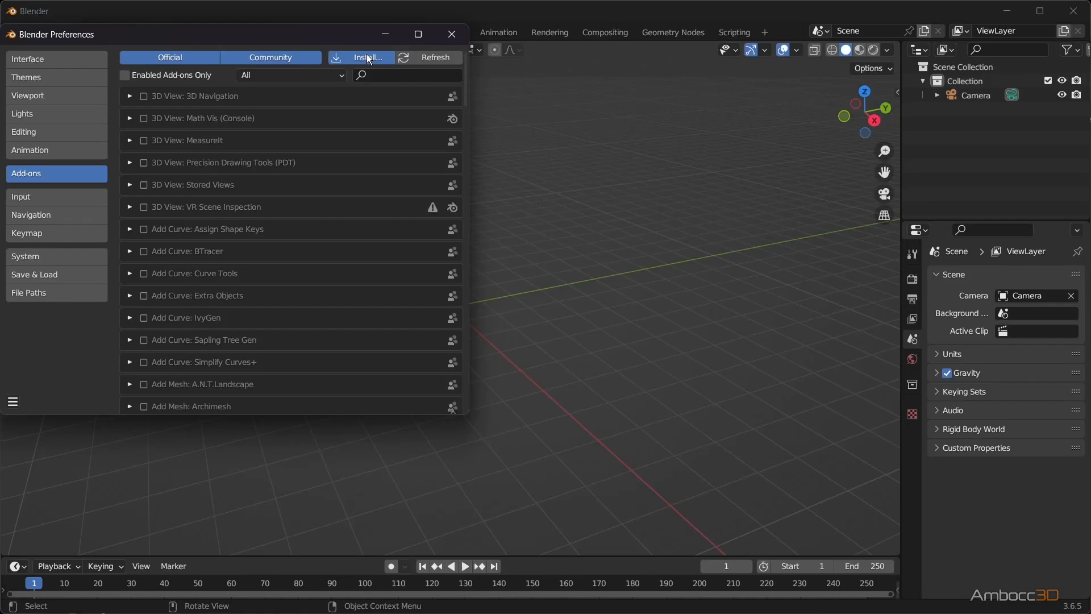
click(365, 58)
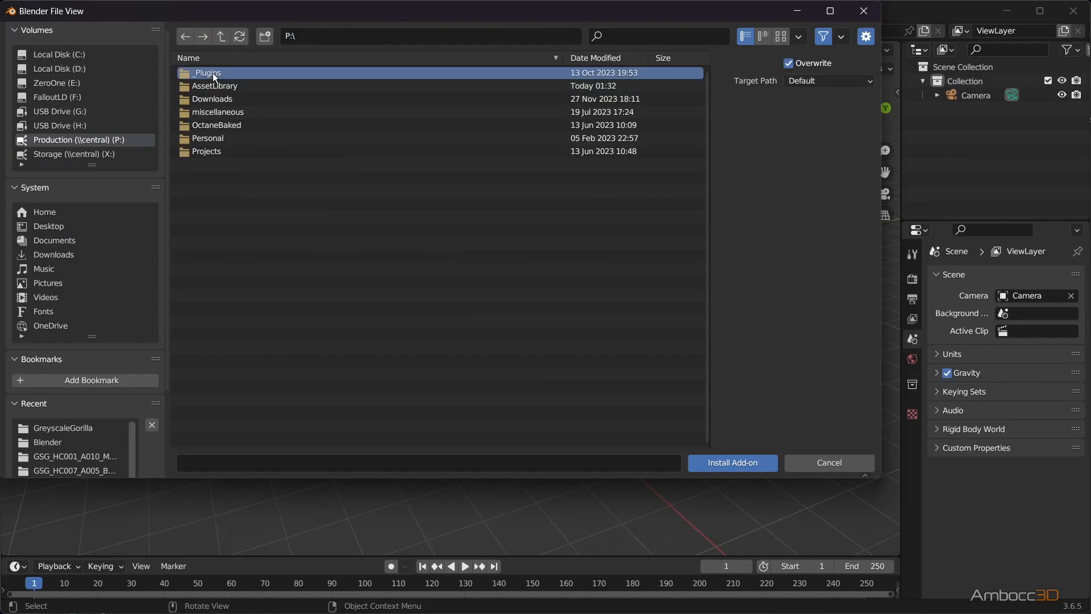
double_click(207, 72)
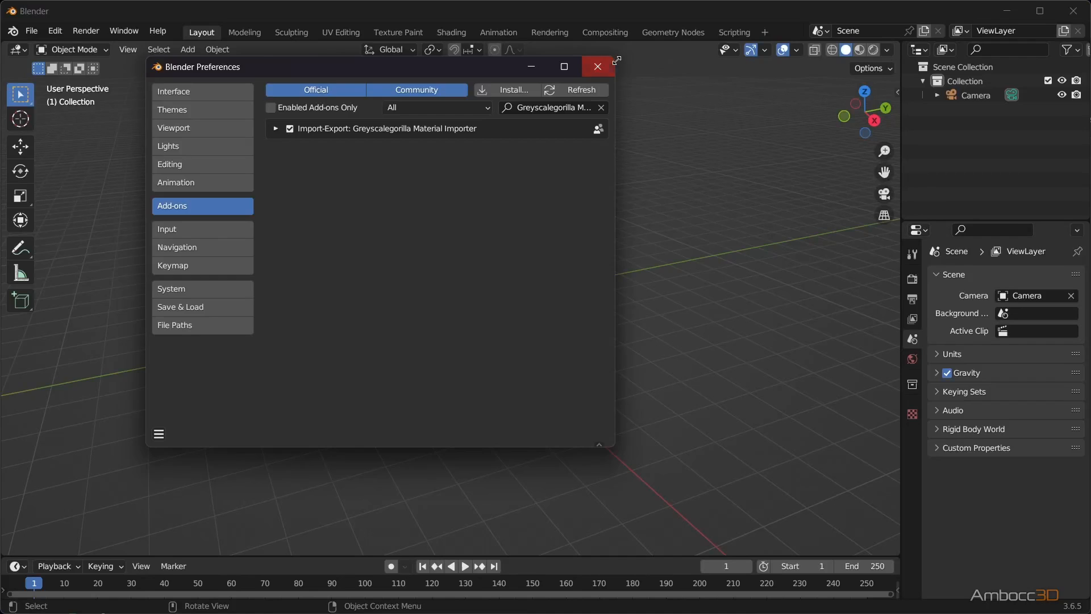
click(597, 66)
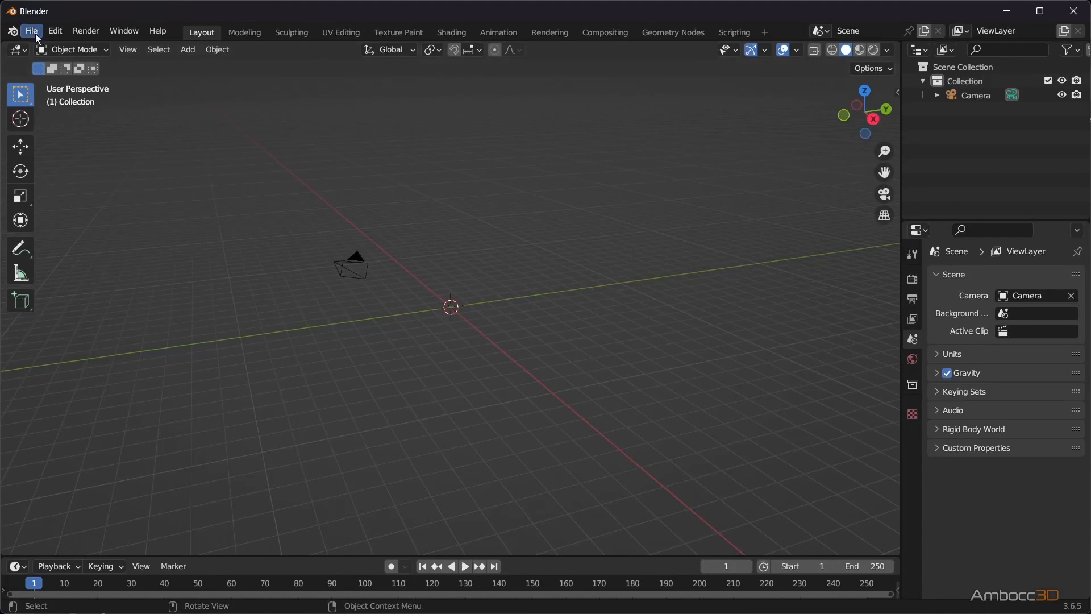
click(32, 30)
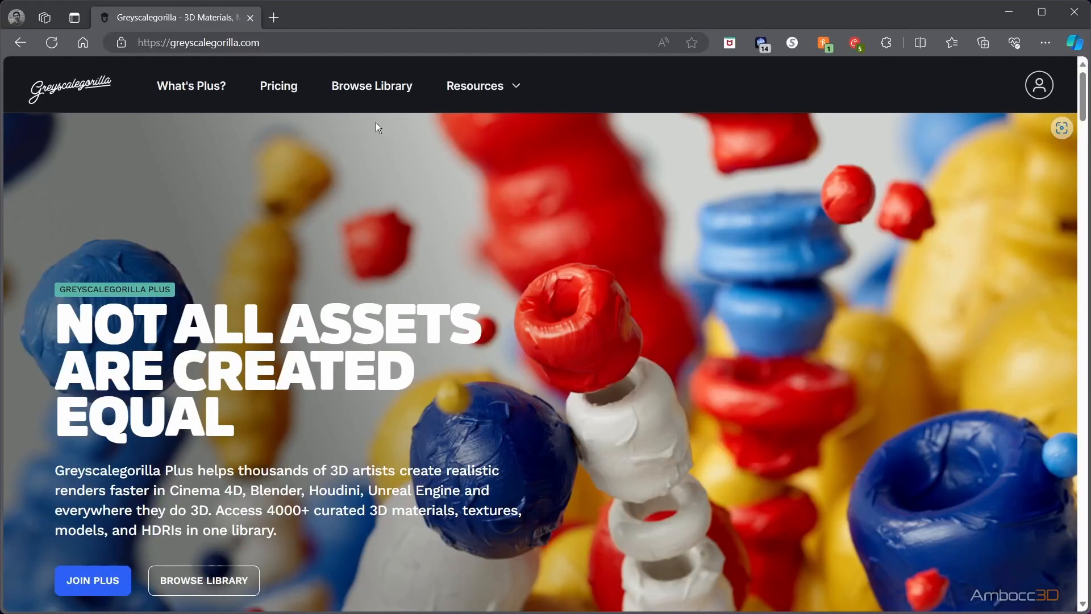
Browse the asset library's HDRIs filtered to Indoor and scroll to Museum Parking Lot
click(372, 85)
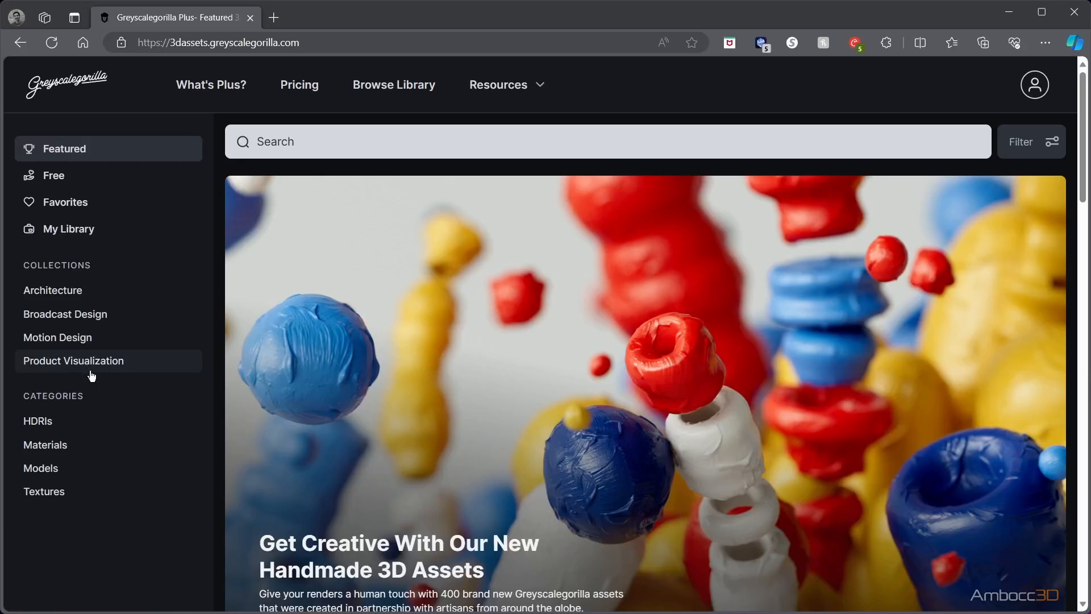
click(37, 421)
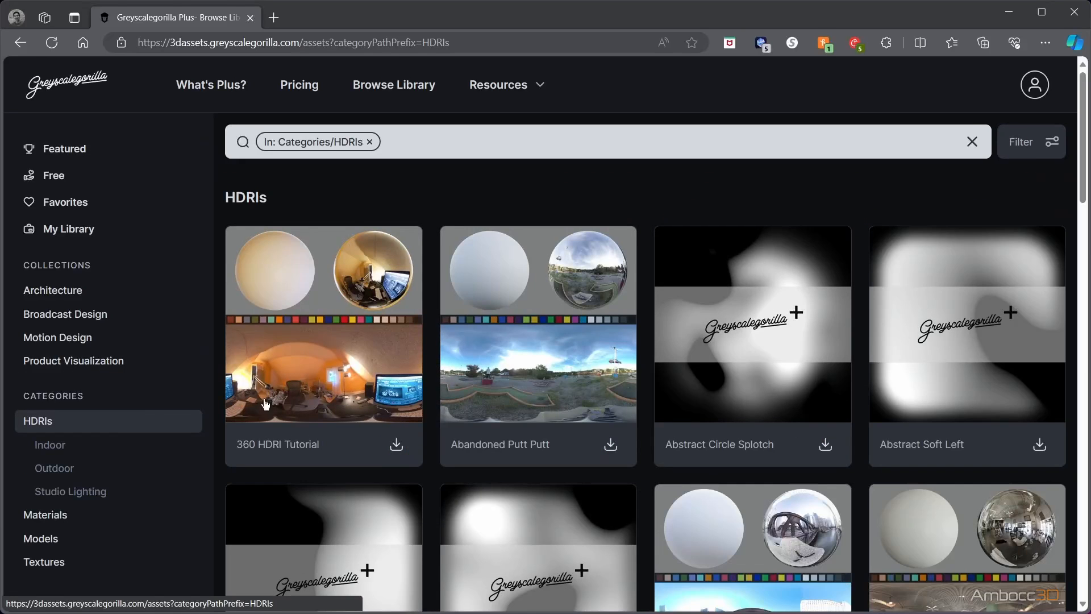
mouse_move(50, 444)
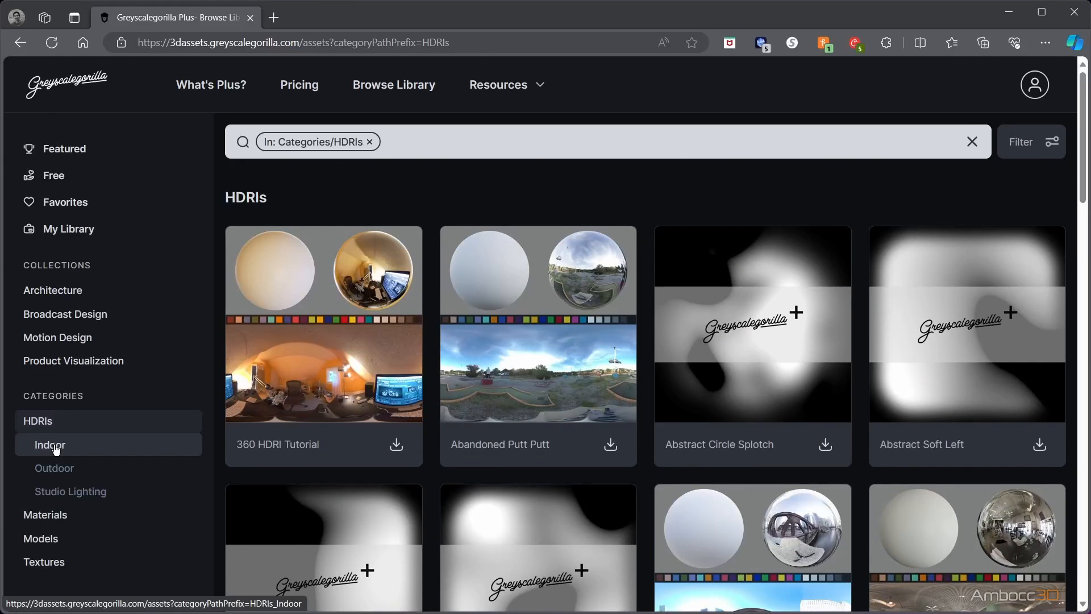
click(49, 445)
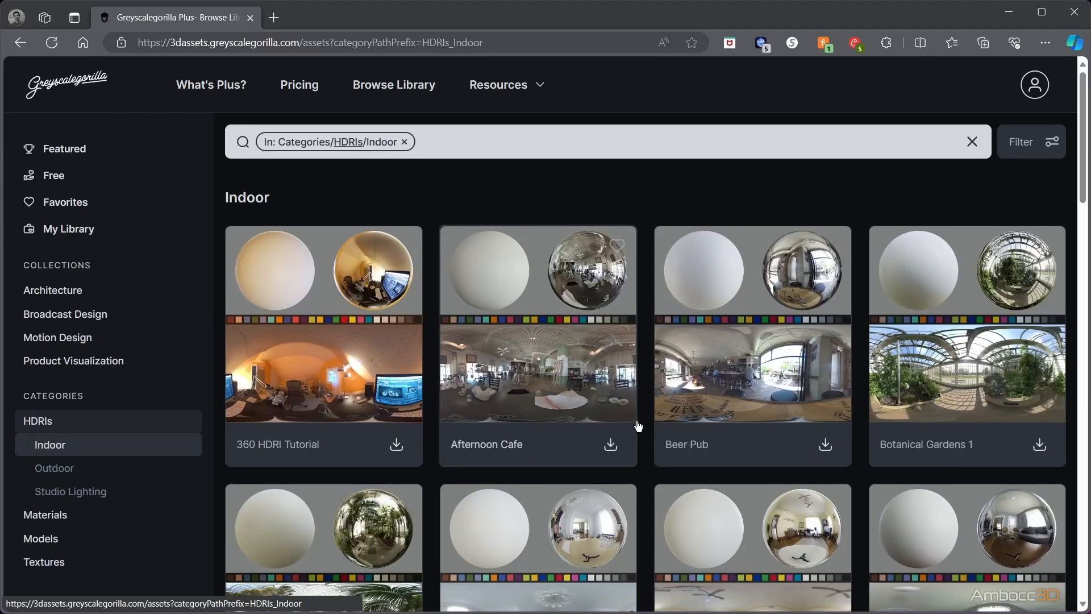
scroll(down, 3)
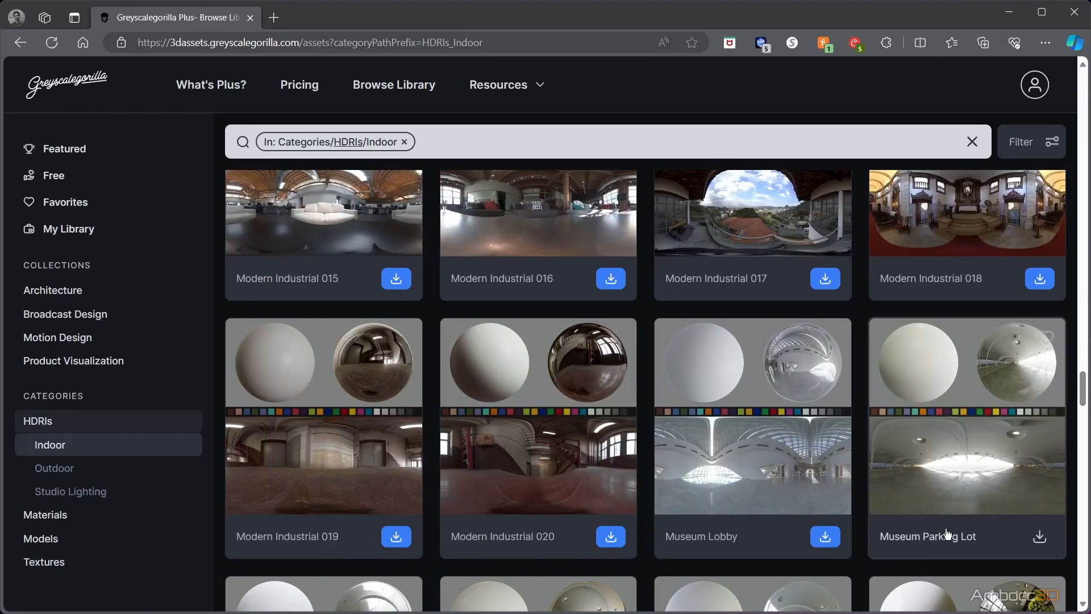
scroll(down, 3)
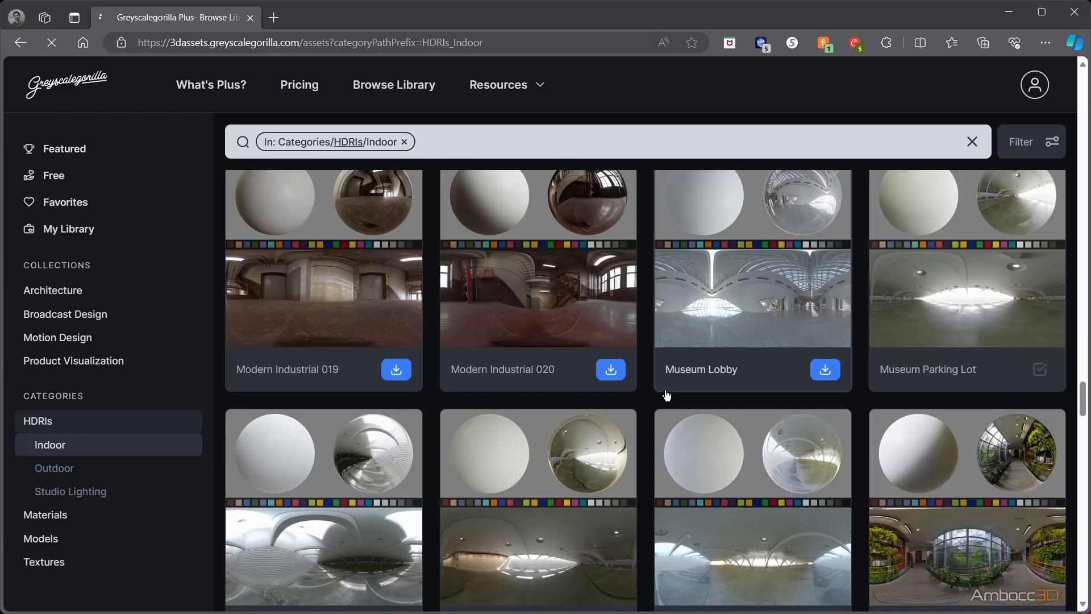
Download the Museum Parking Lot HDRI zip into the Downloads\GreyscaleGorilla folder
click(982, 42)
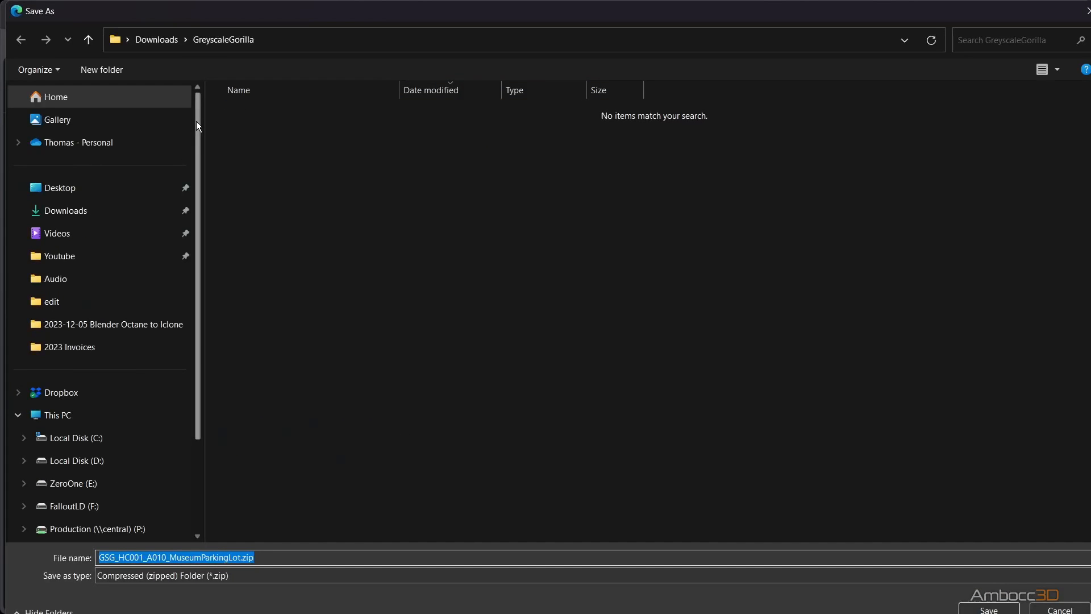
mouse_move(308, 382)
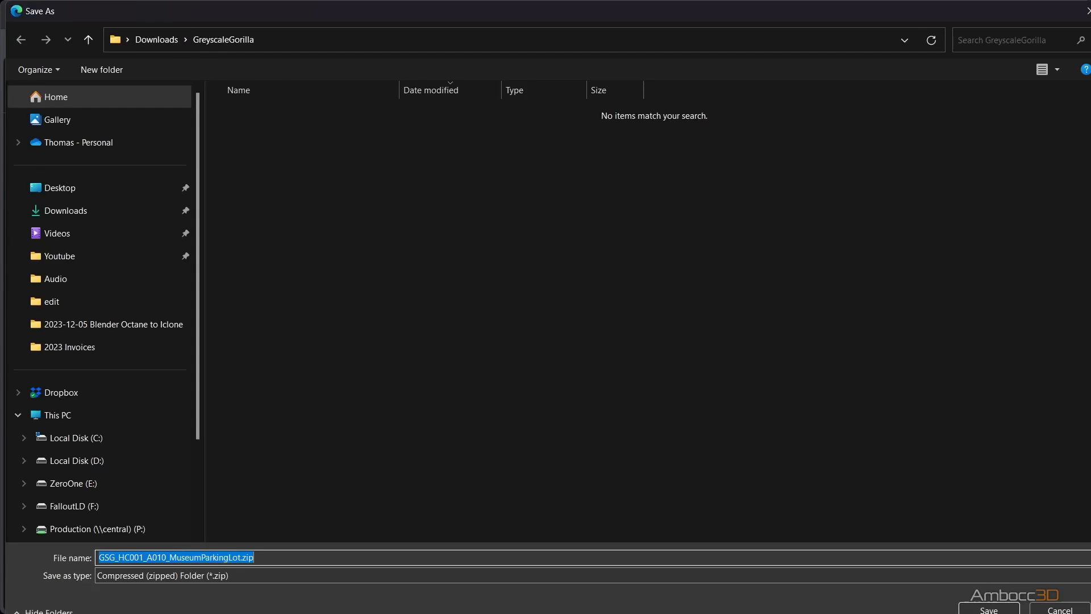
click(987, 608)
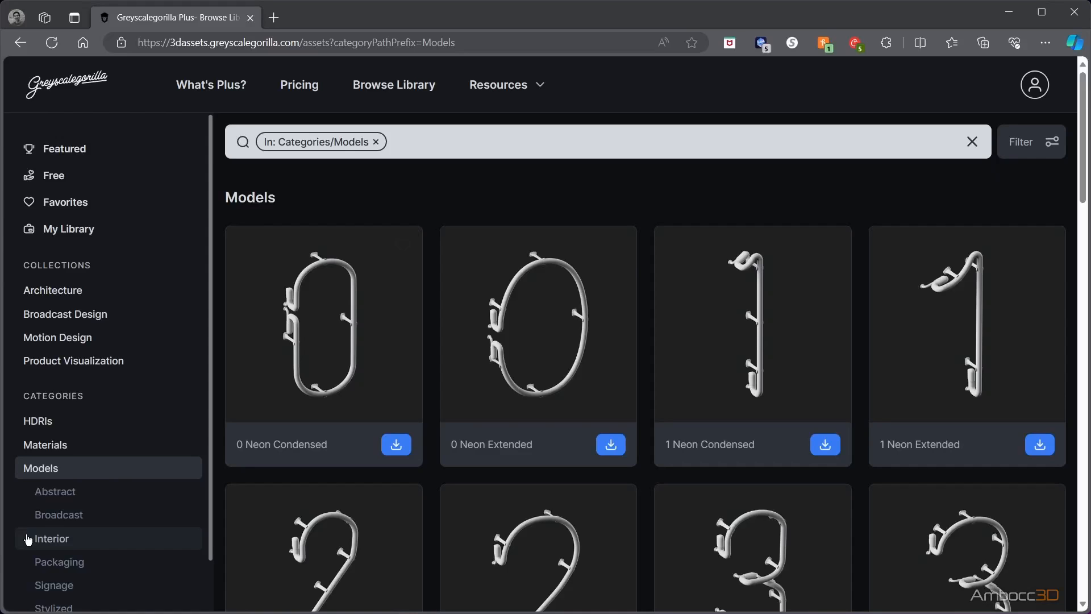
Download the Coffee Table interior model zip into the GreyscaleGorilla folder
click(50, 538)
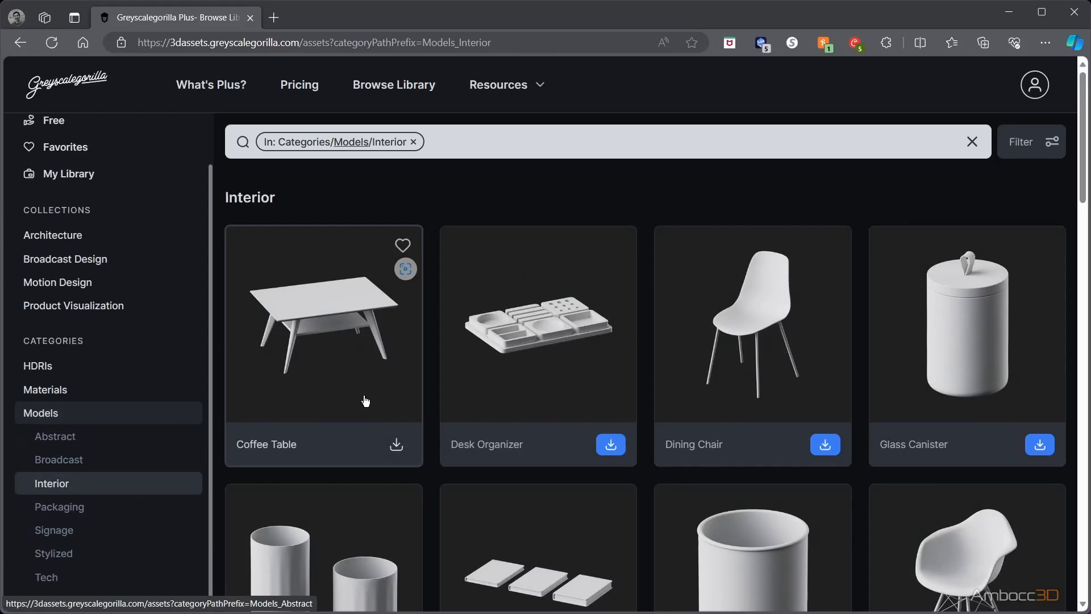
mouse_move(396, 448)
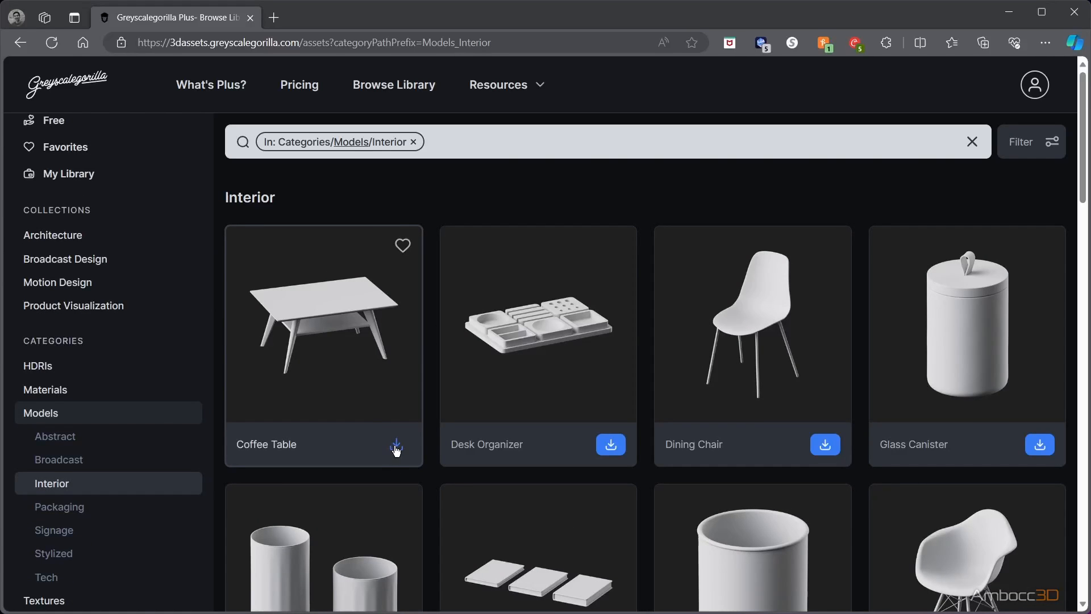
click(396, 446)
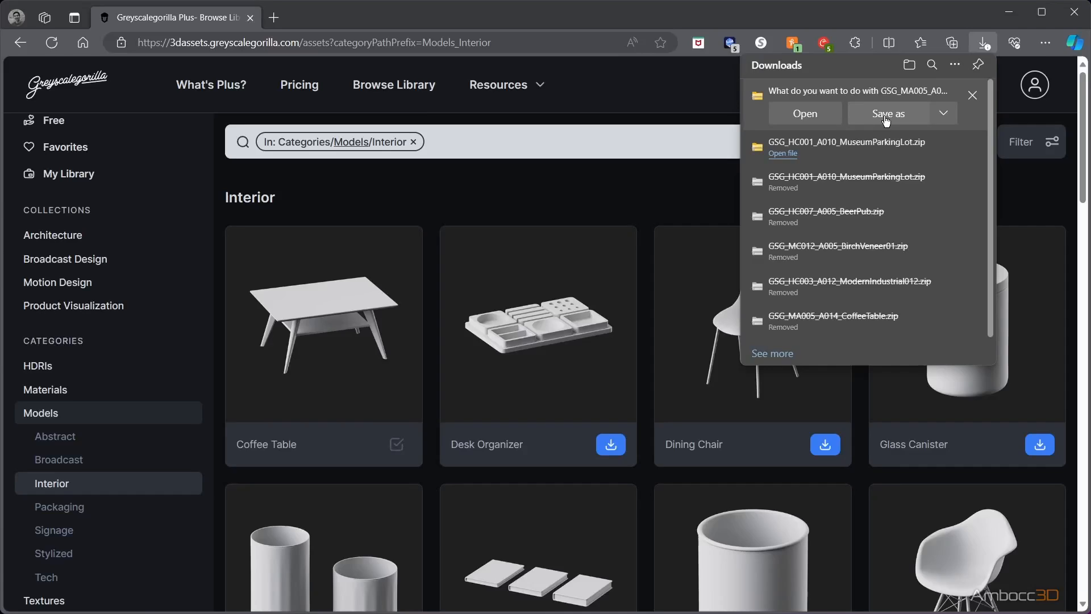
click(889, 113)
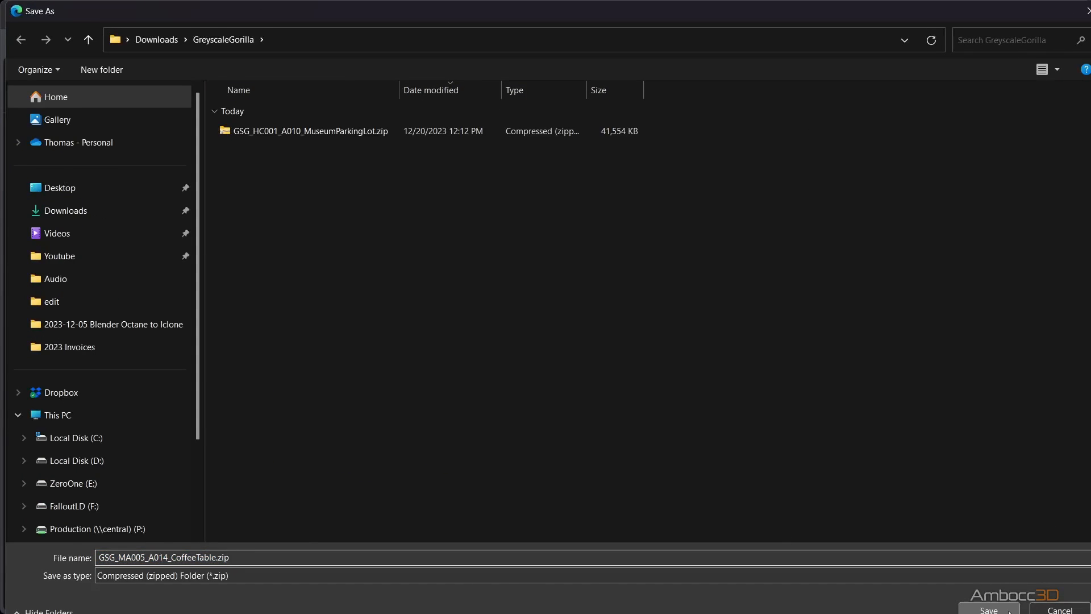
click(988, 609)
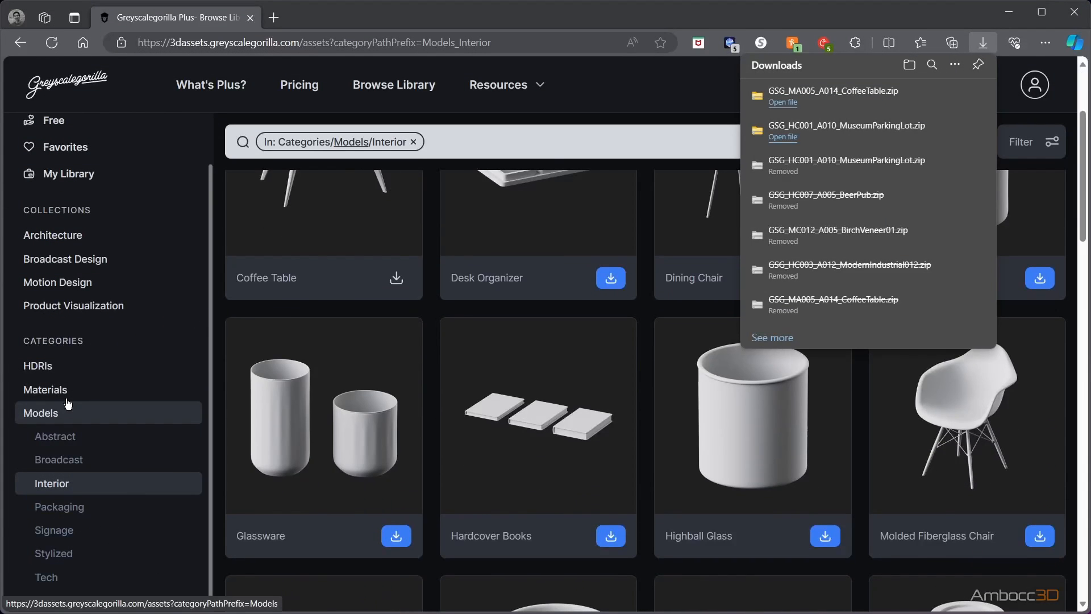
Download the Birch Veneer 01 material from the Wood materials category
click(45, 388)
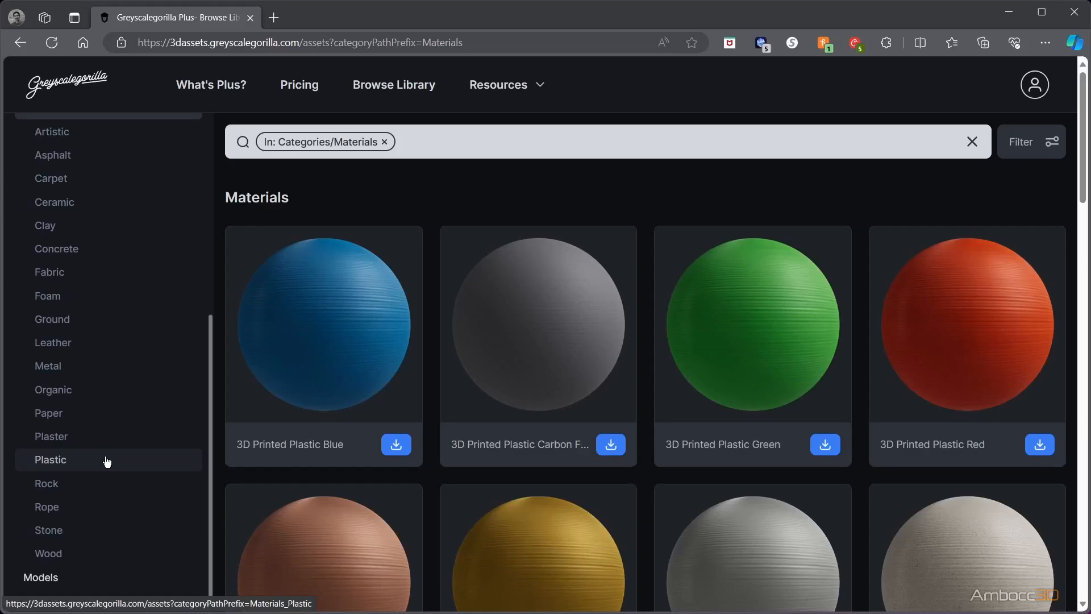
click(48, 554)
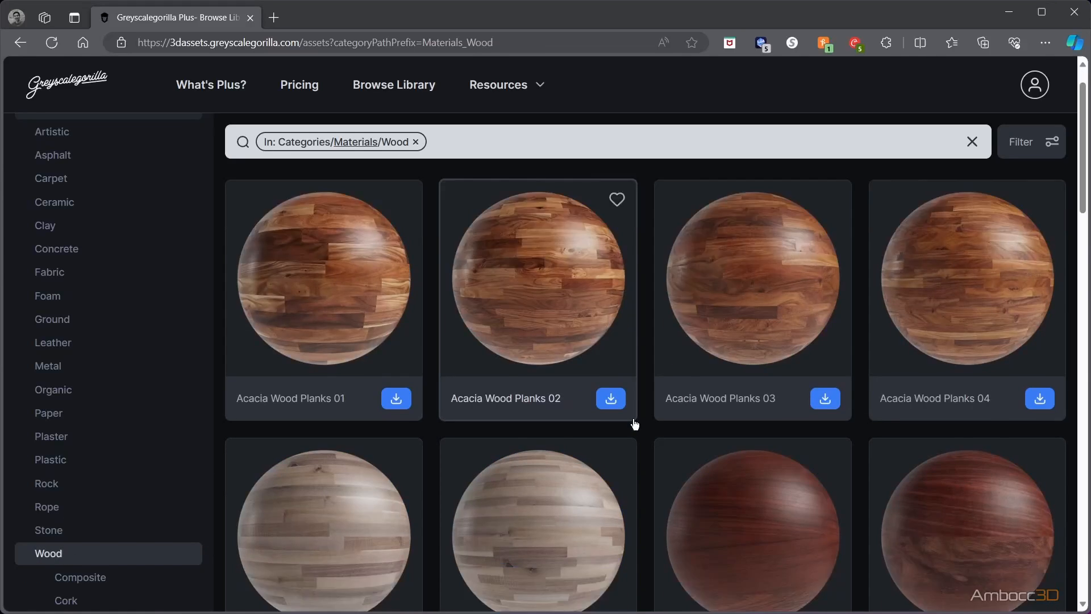
scroll(down, 3)
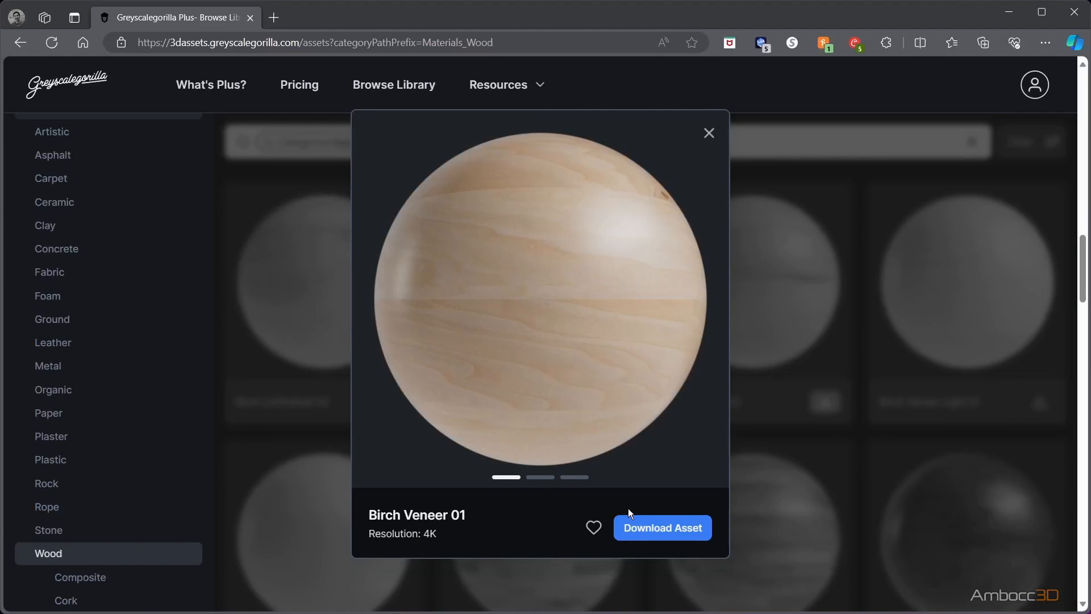
click(661, 527)
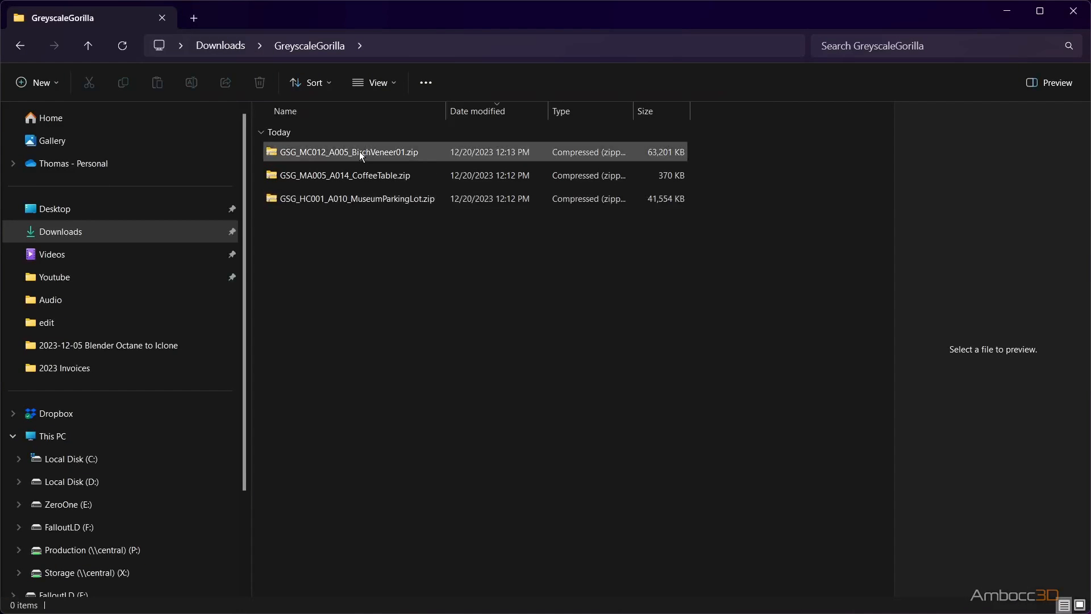
Extract the Birch Veneer, Coffee Table and Museum Parking Lot zips into their own folders
right_click(361, 151)
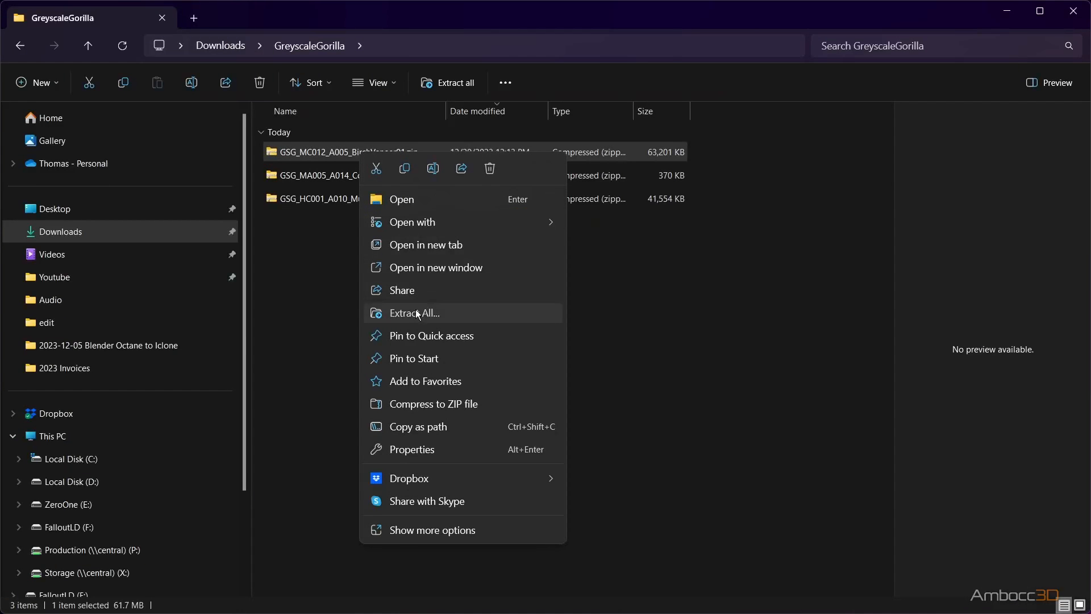
click(414, 314)
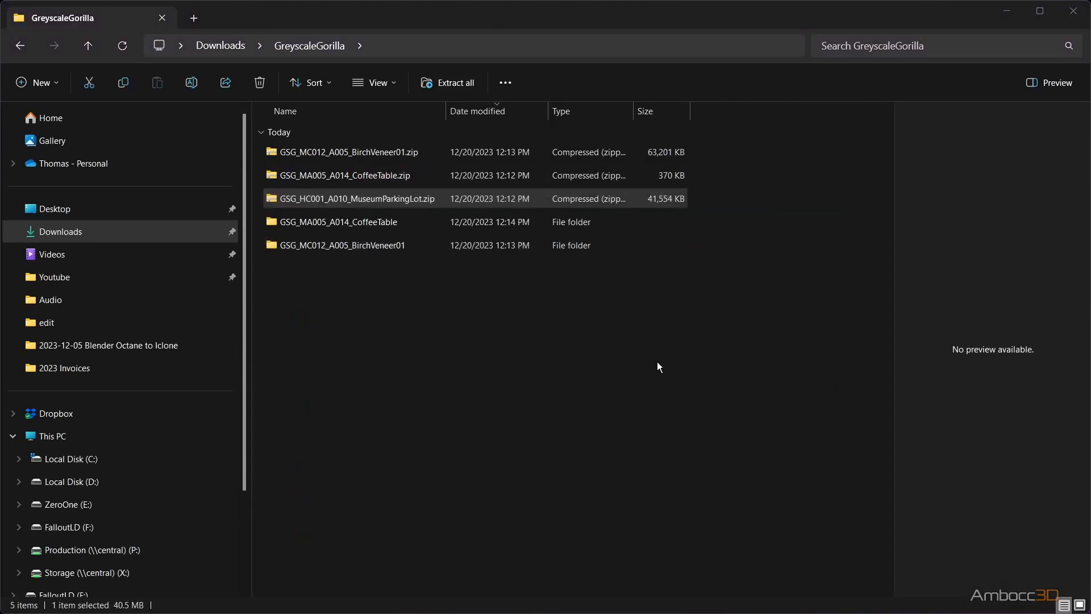
click(448, 83)
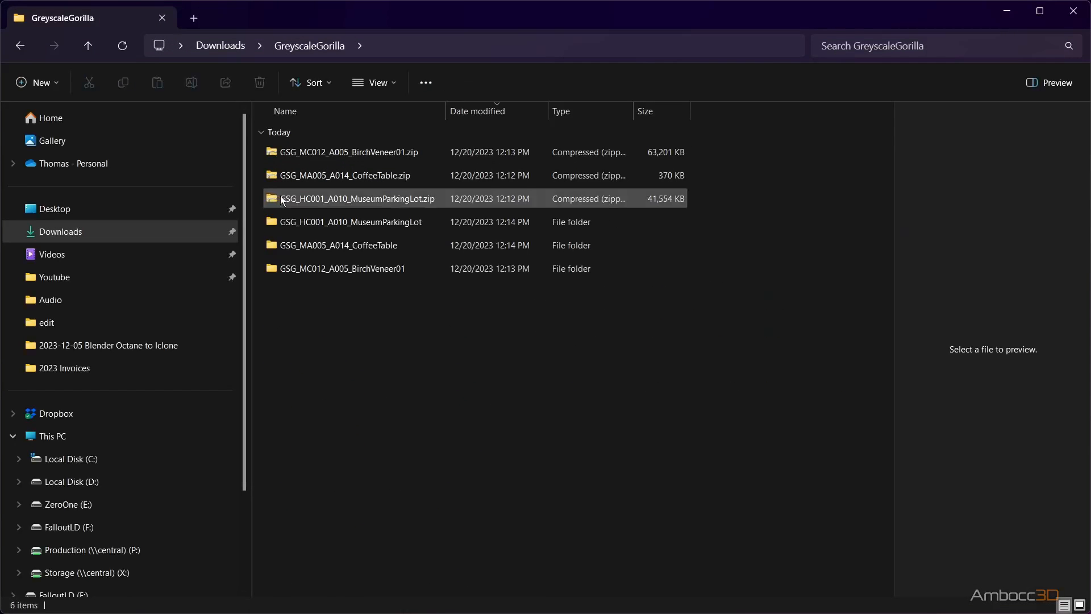
click(341, 152)
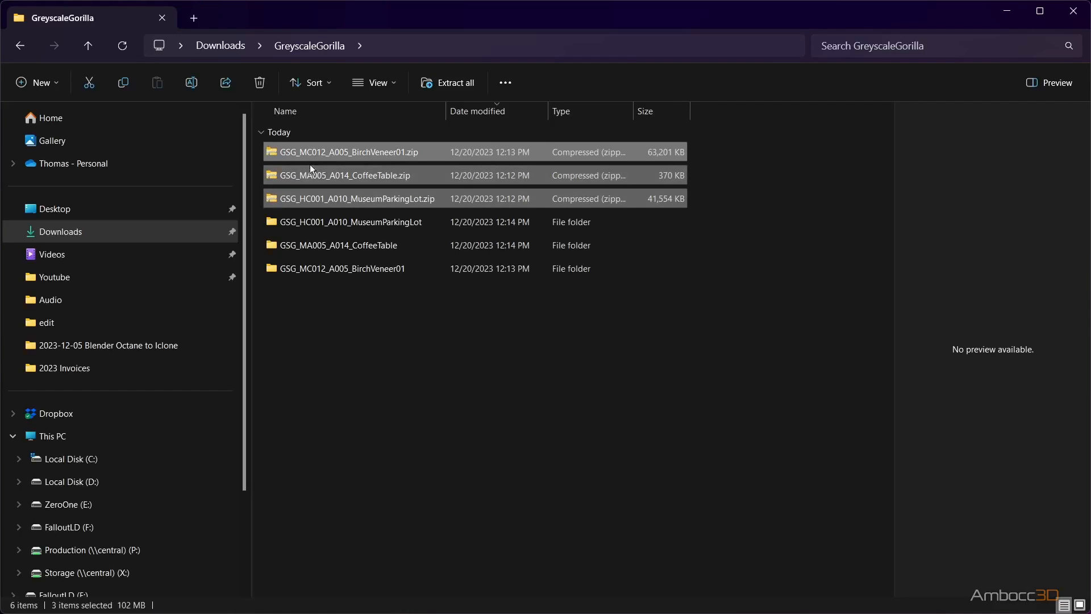
click(259, 82)
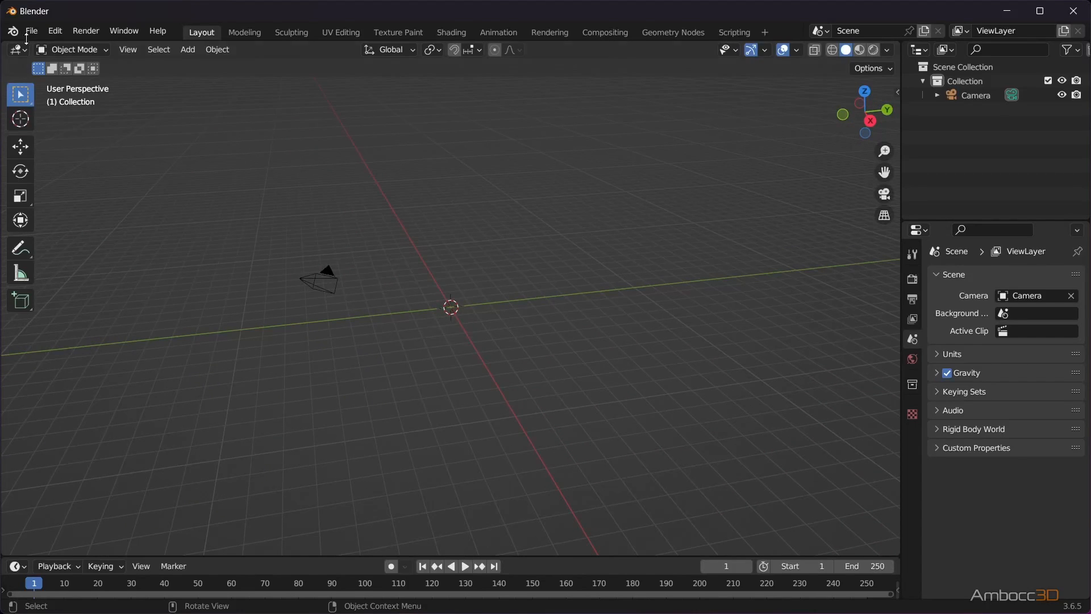
Import the .fbx from the GSG_MA005_A014_CoffeeTable folder into the scene
click(31, 31)
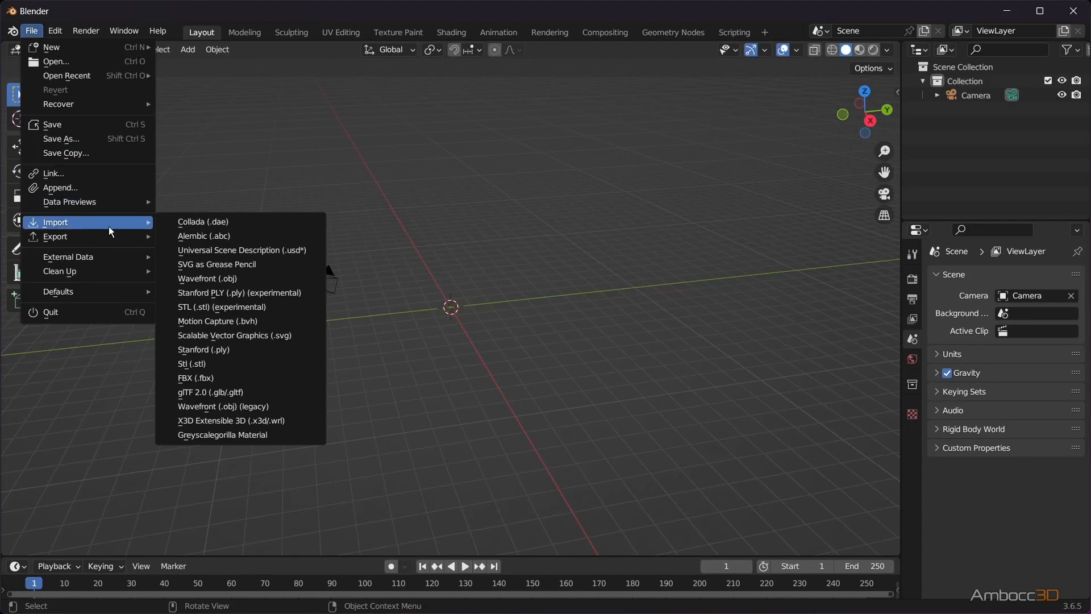
click(196, 378)
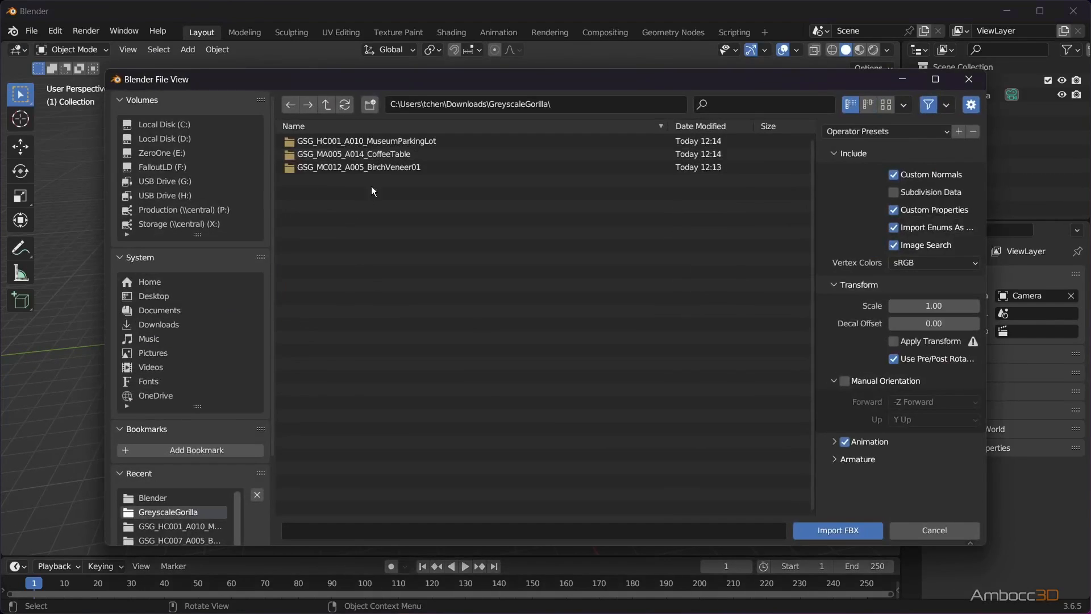
double_click(354, 153)
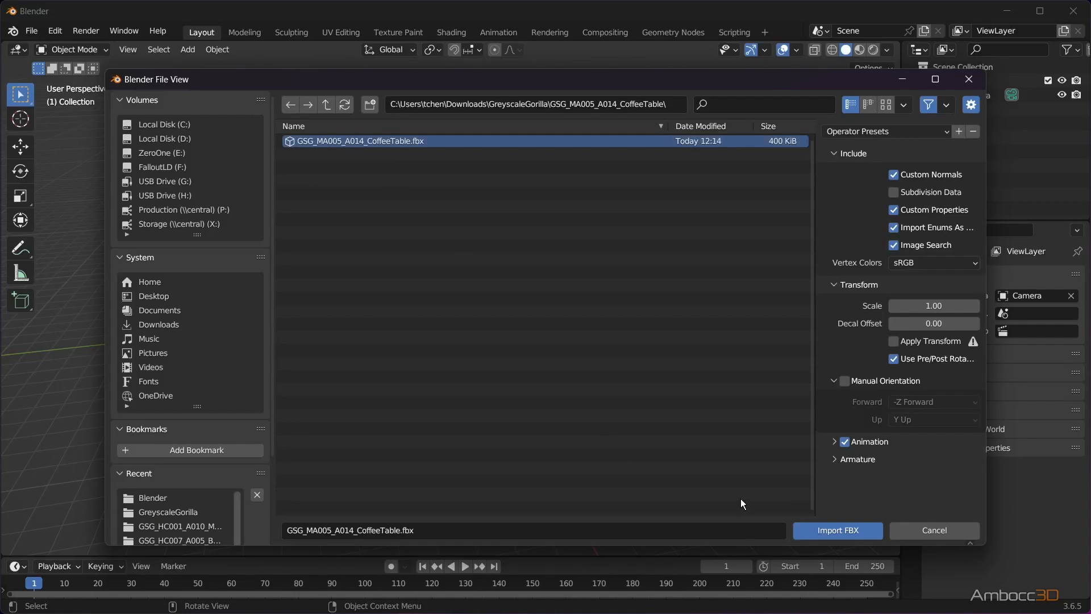
click(838, 531)
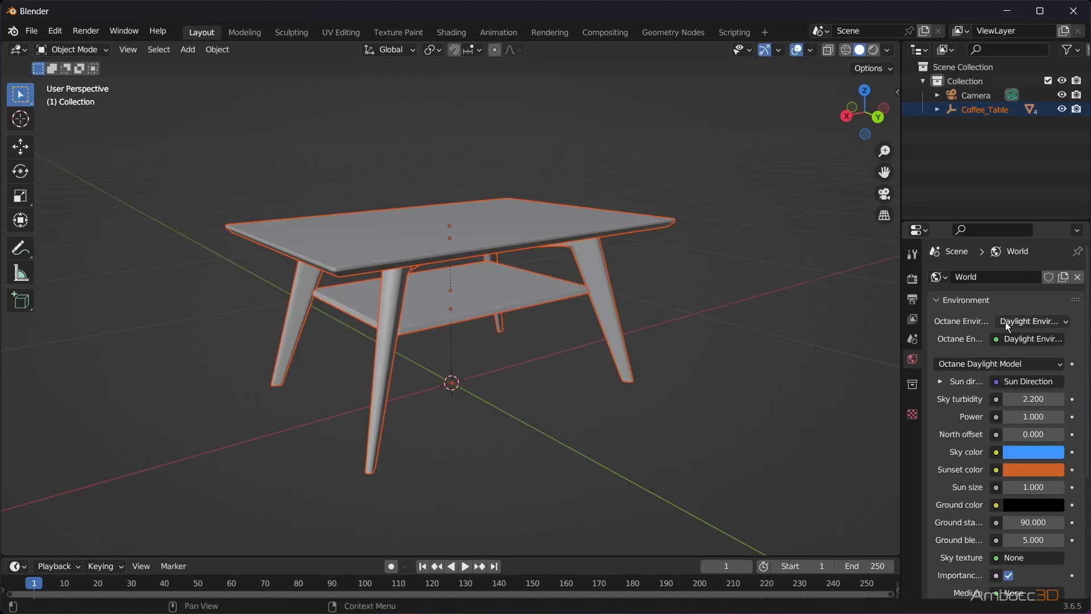
Set the Octane world to a Texture environment with an RGB image and load the parking lot HDRI
click(1033, 320)
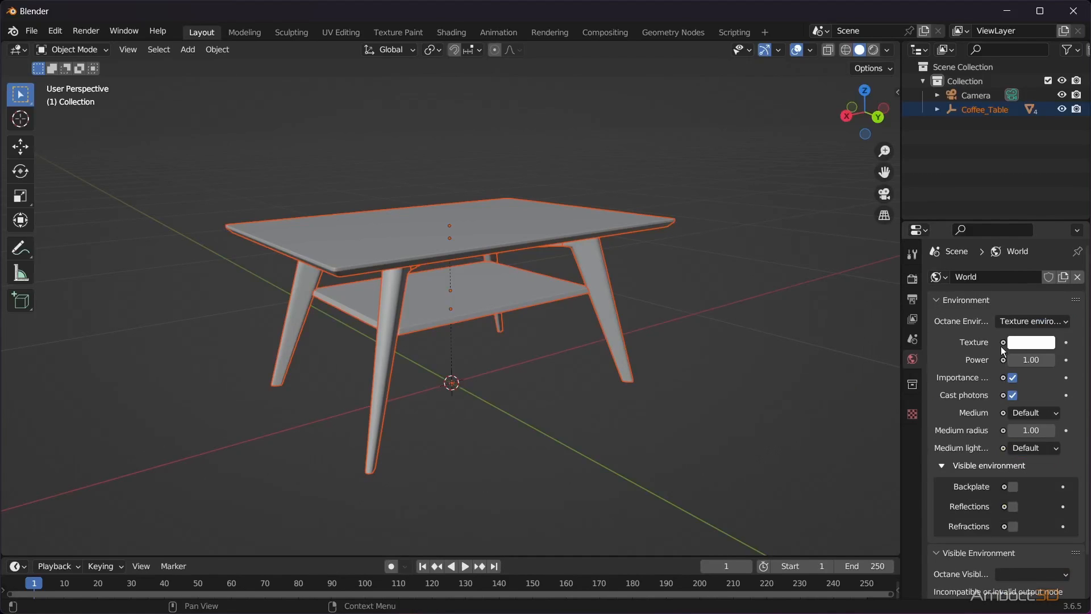
click(1032, 343)
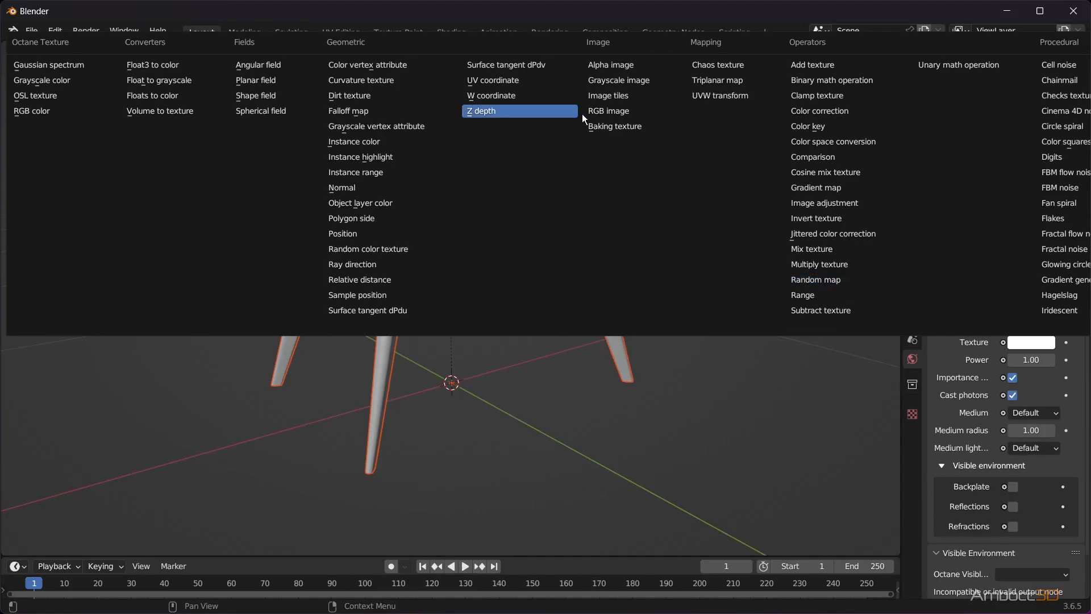
click(607, 110)
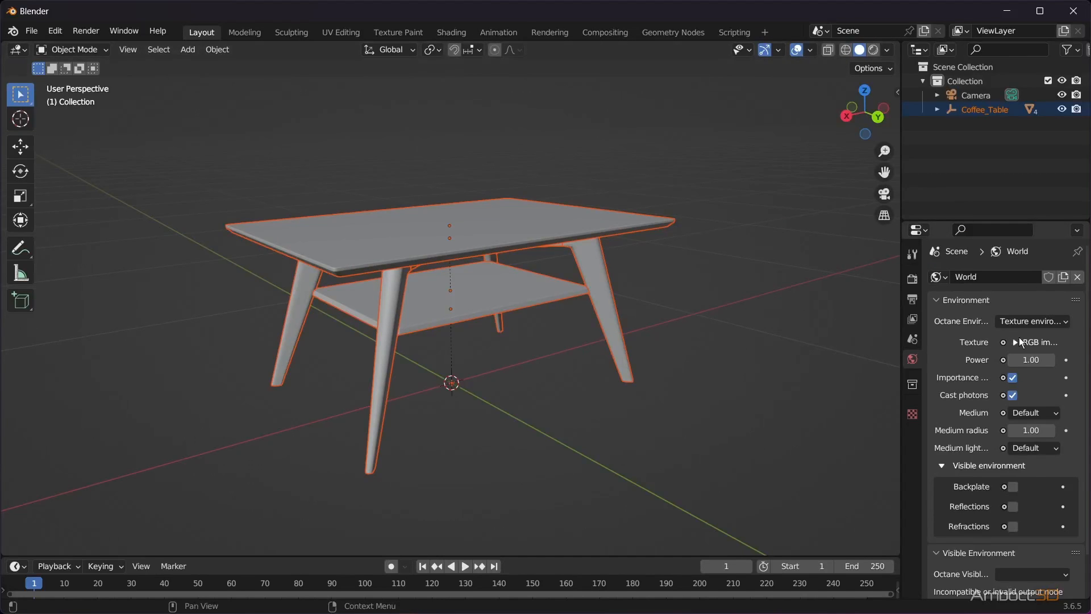
click(1054, 360)
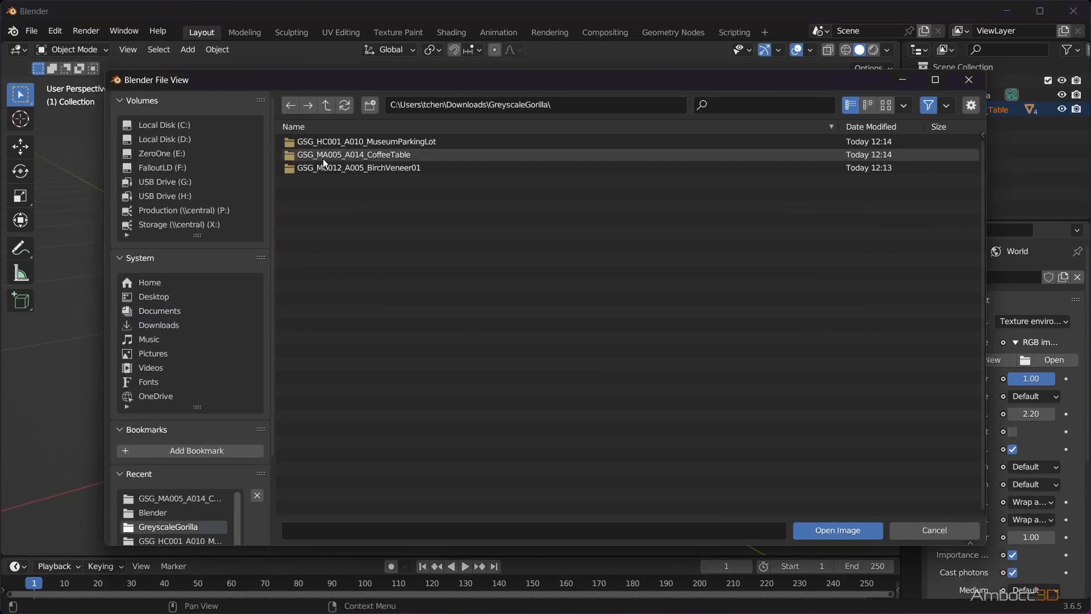
double_click(365, 141)
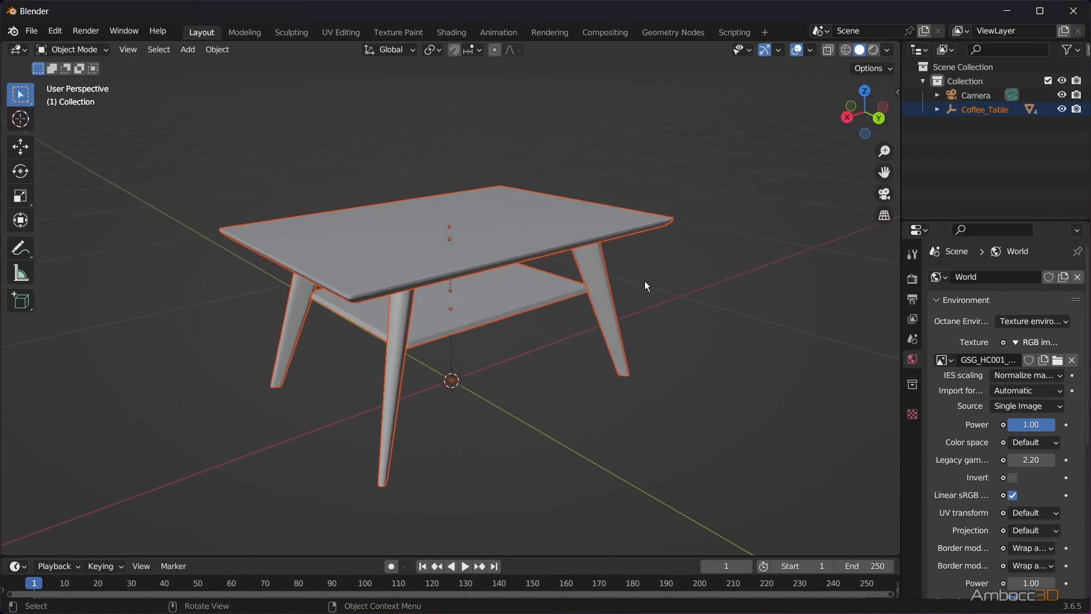
Switch the viewport to rendered shading to preview the HDRI lighting on the table
click(872, 49)
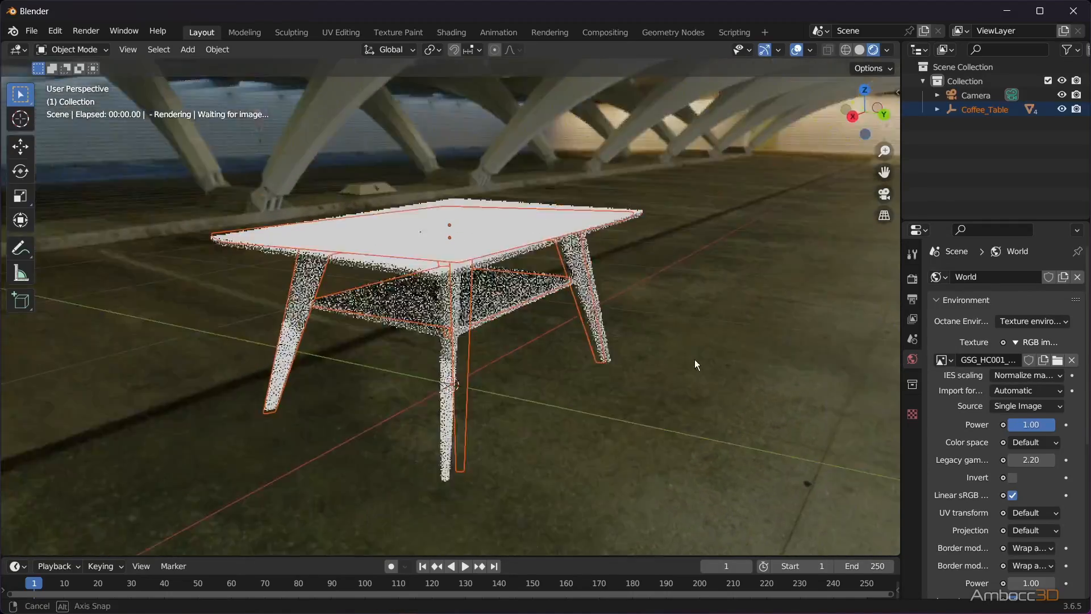
double_click(1031, 460)
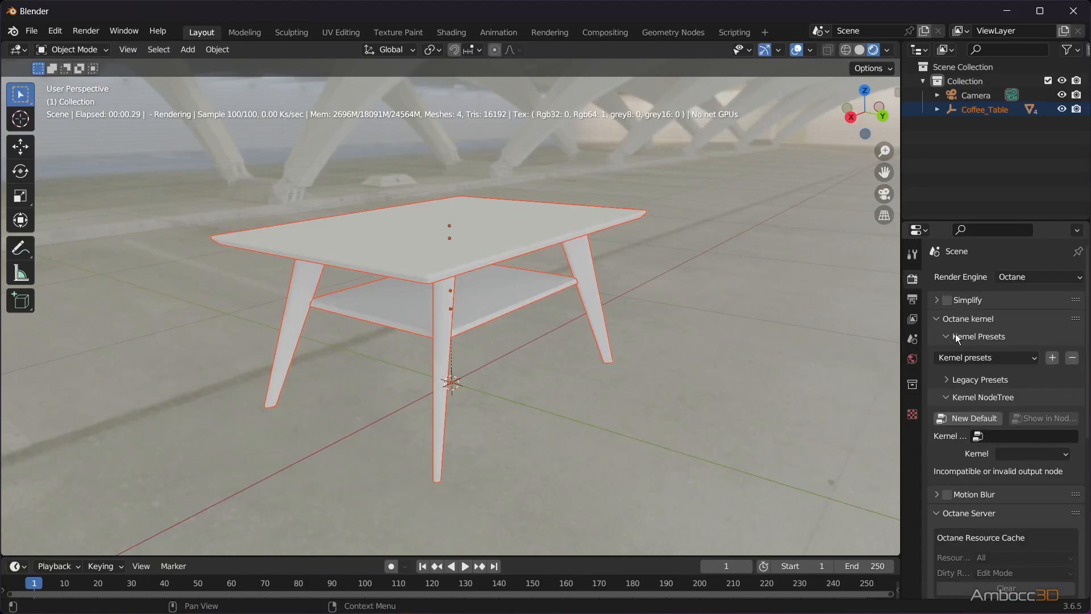
Set the Color Management view transform from Filmic to Raw
scroll(down, 3)
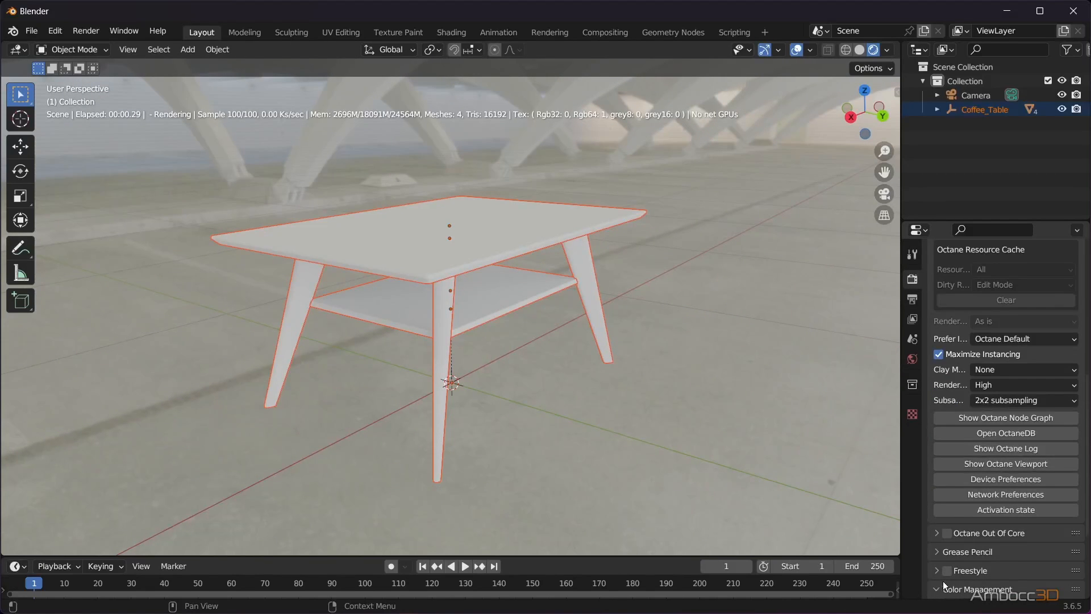
click(1034, 500)
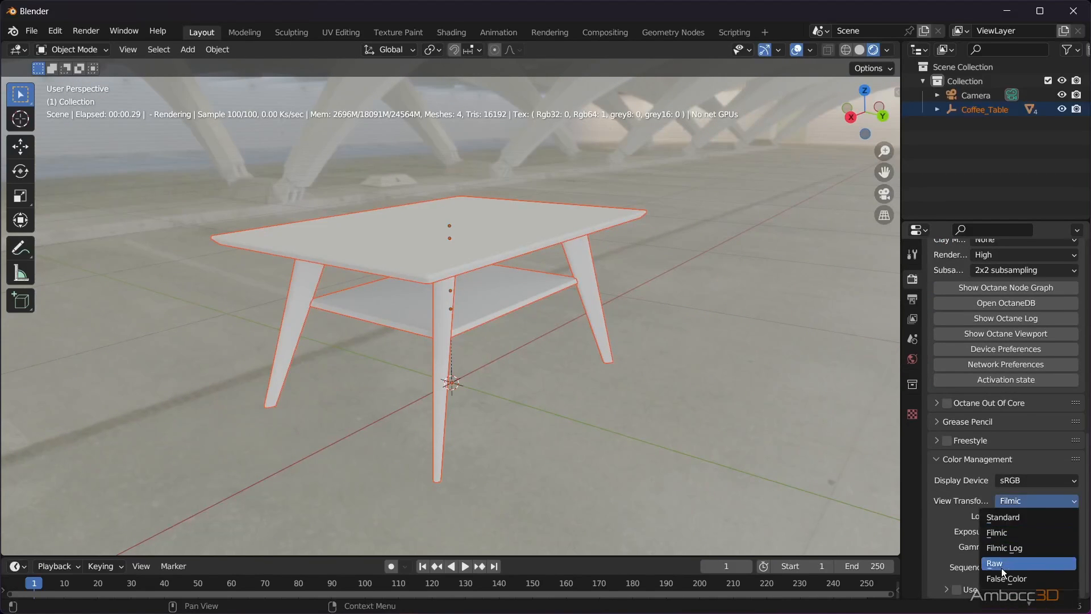
click(995, 563)
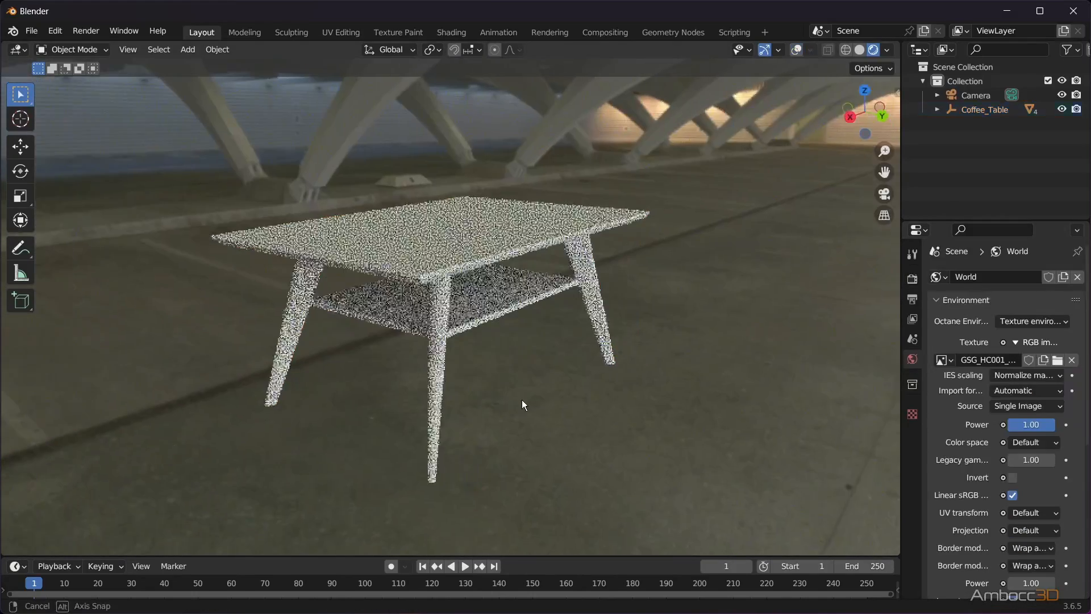
Add a large plane under the table and give it a new GND Universal material with Shadow catcher enabled
click(188, 48)
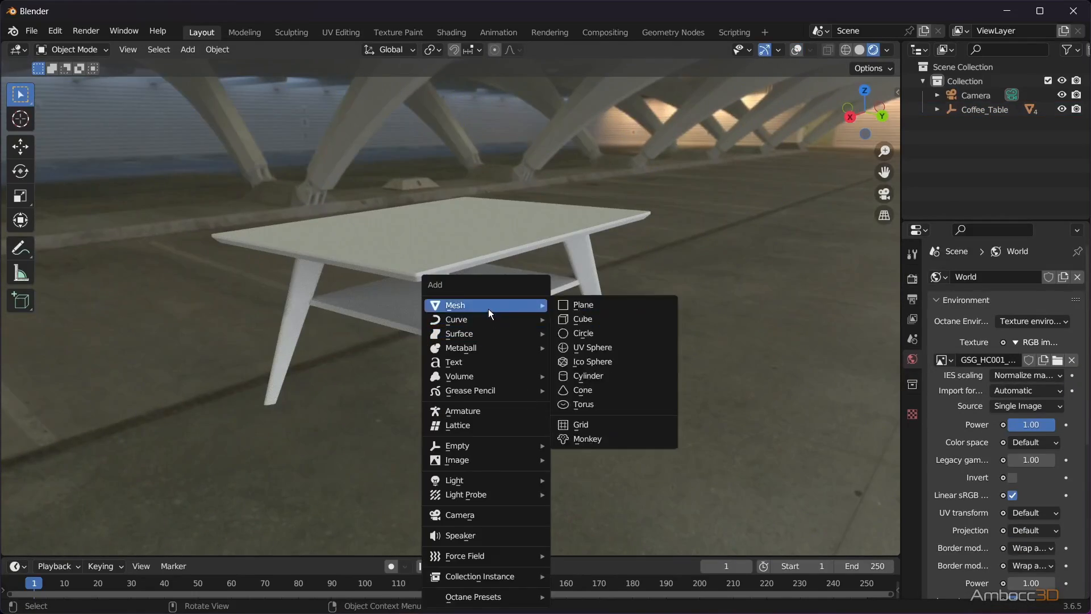
click(582, 305)
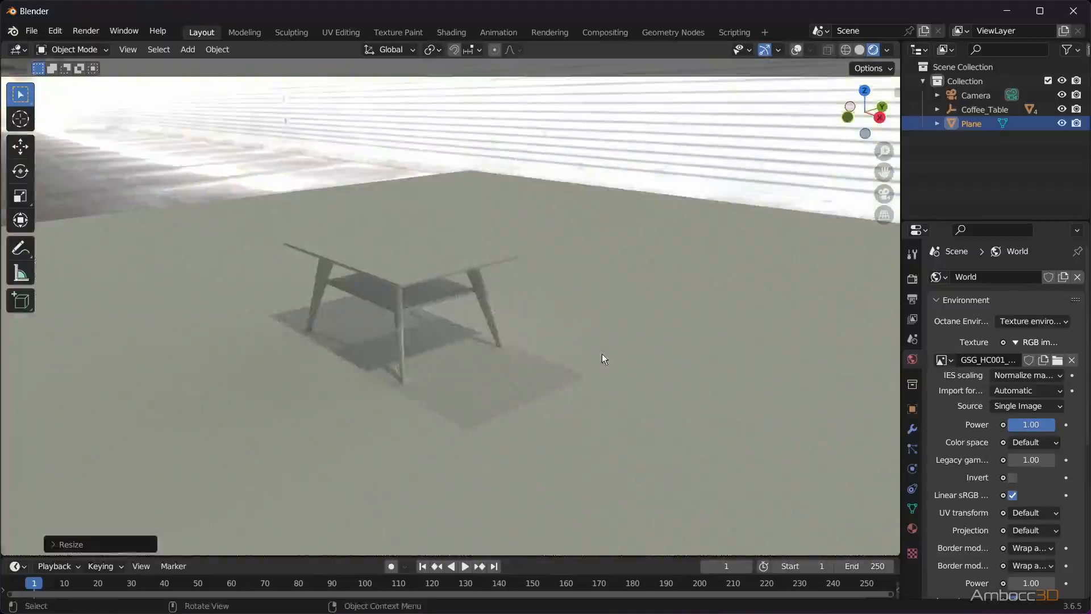
click(912, 528)
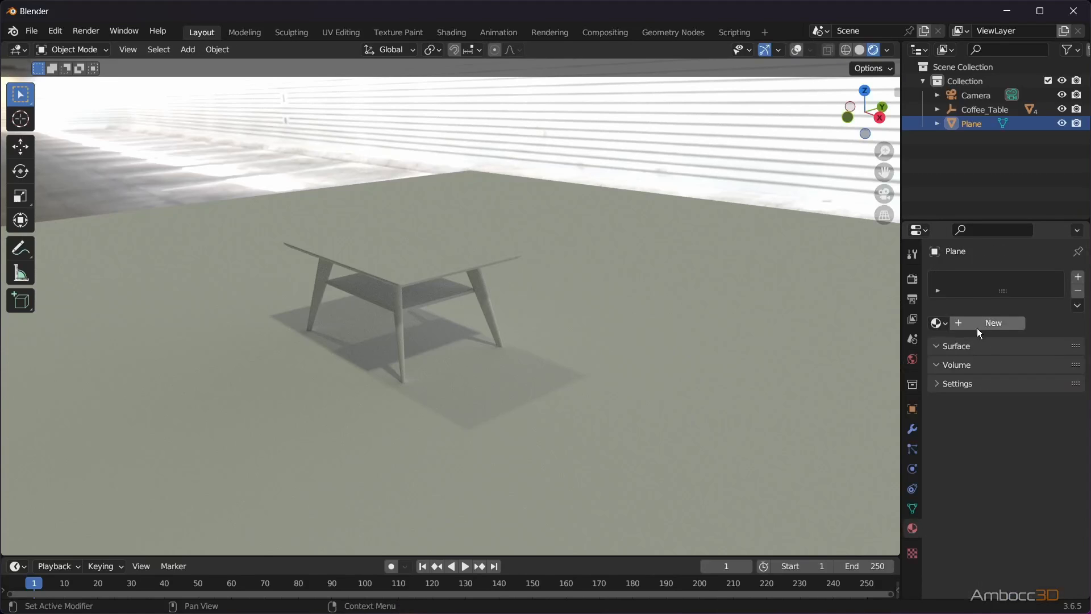
click(992, 322)
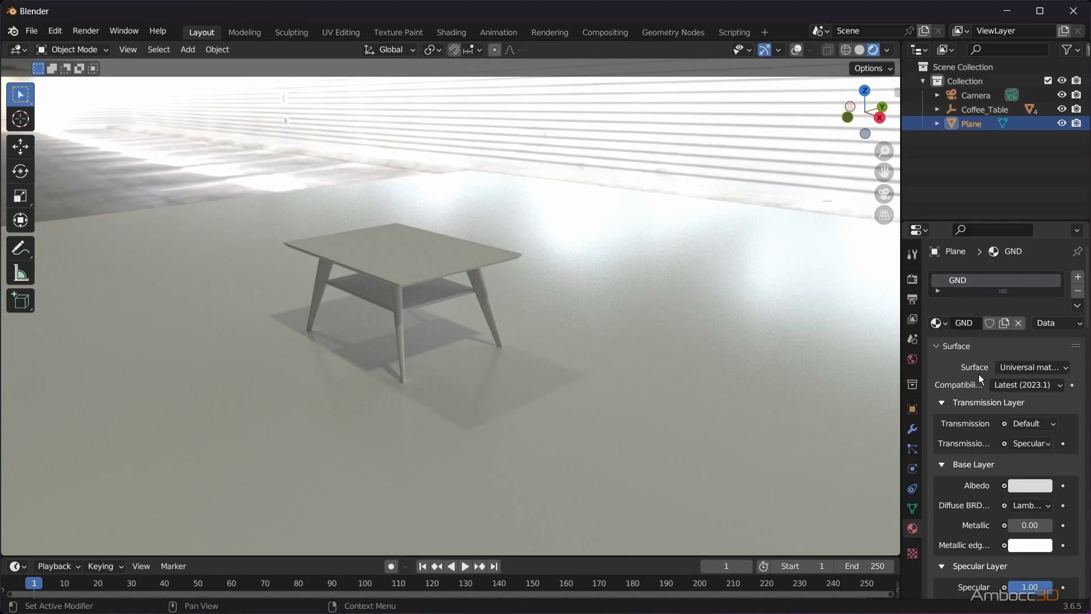
scroll(down, 3)
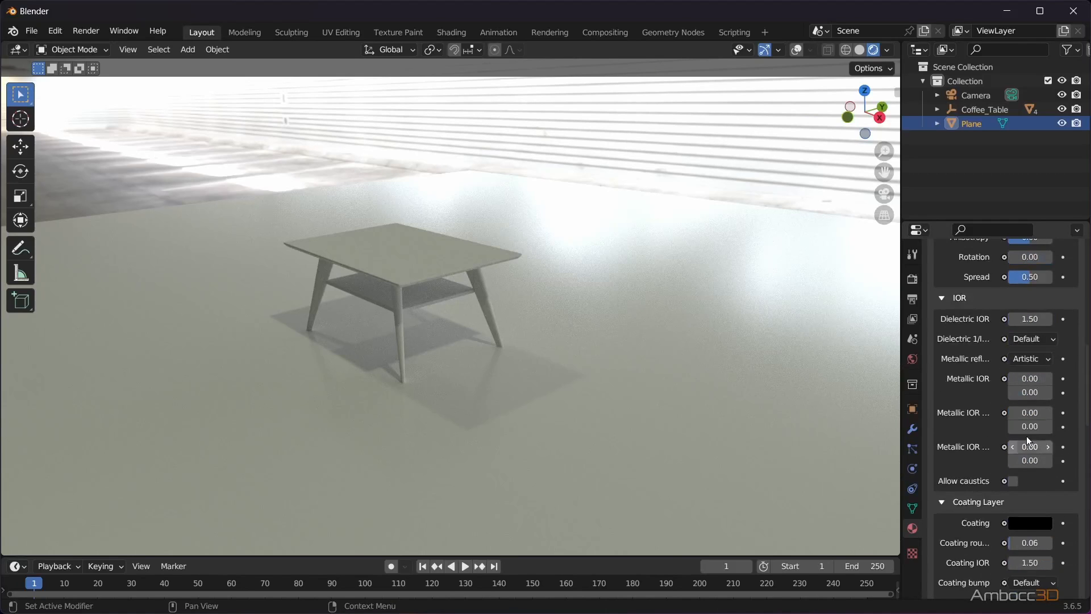
scroll(down, 3)
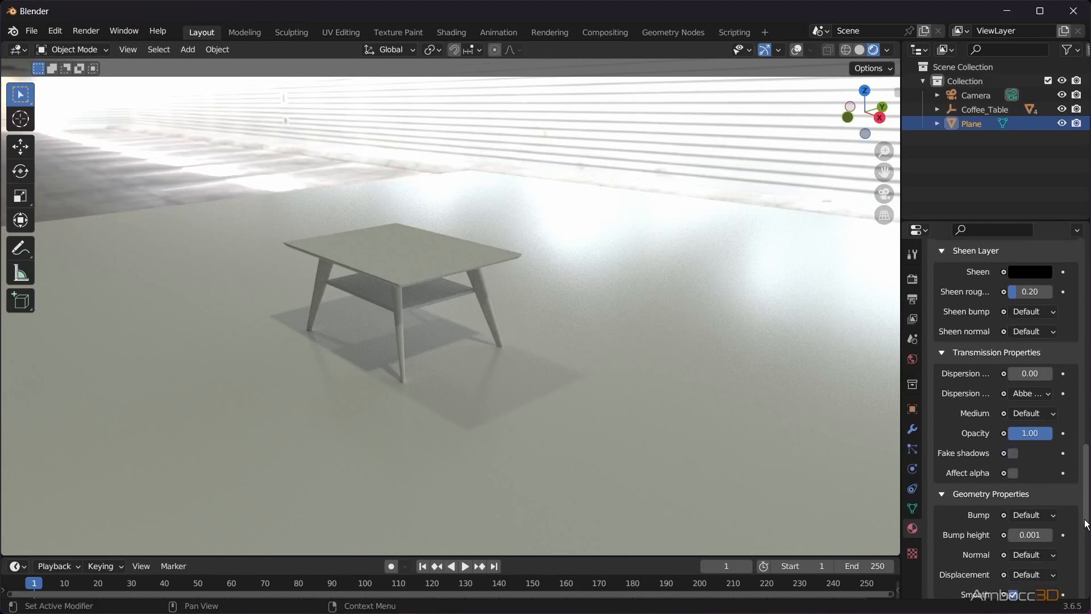
scroll(down, 3)
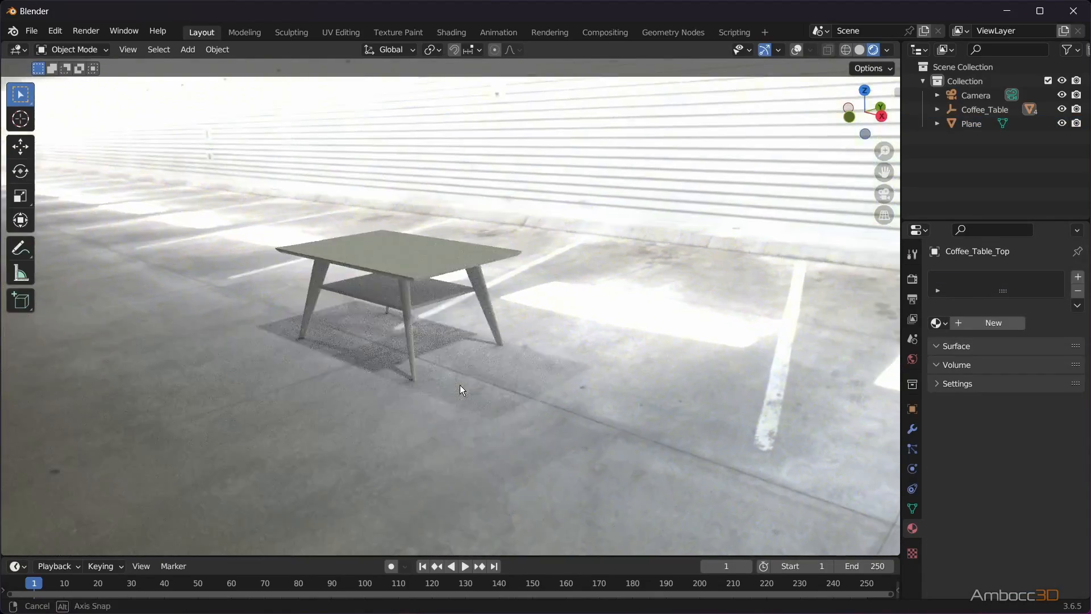
Import the Greyscalegorilla material from Downloads/GreyscaleGorilla/BirchVeneer01 onto the table top
click(31, 31)
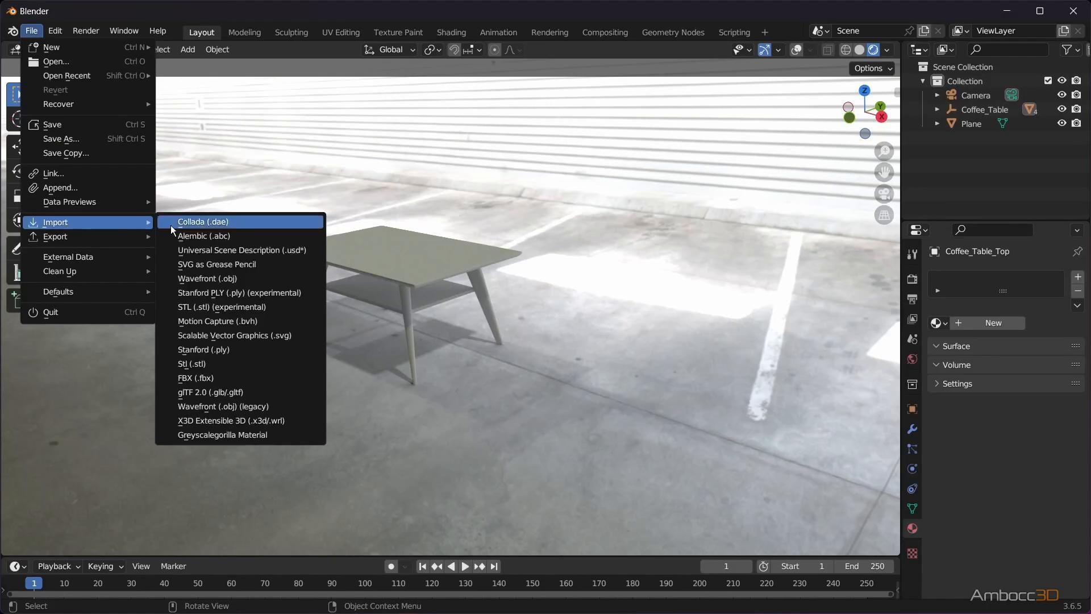
click(202, 222)
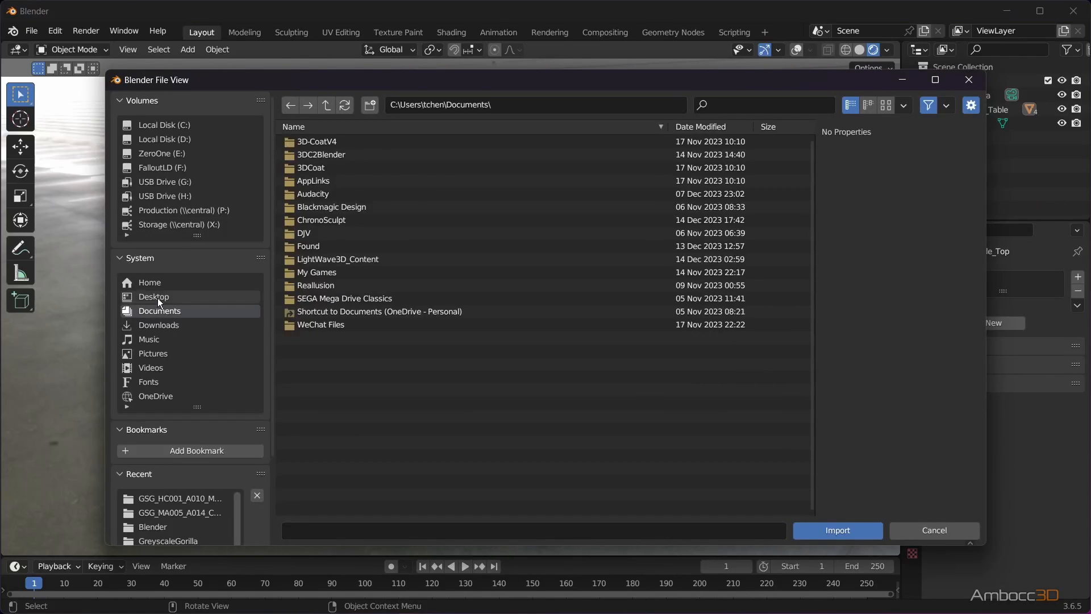
click(159, 326)
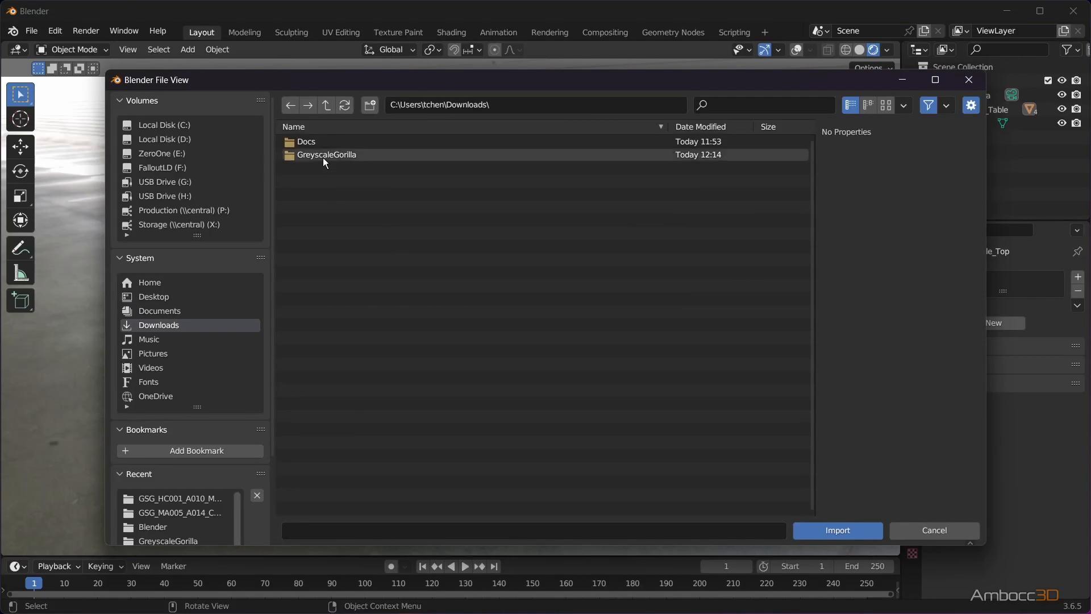
double_click(326, 153)
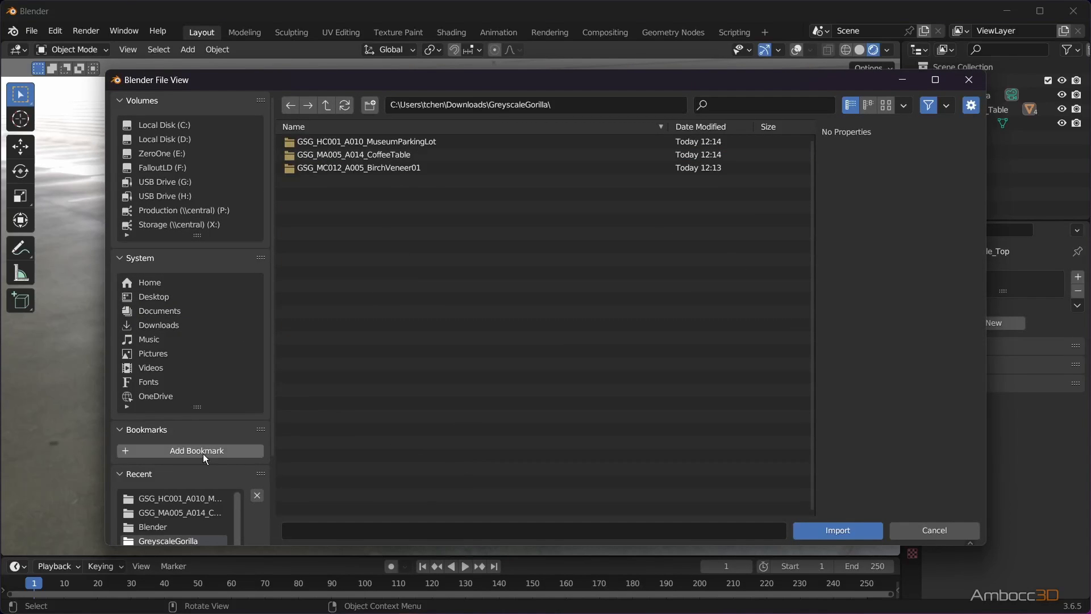
click(837, 530)
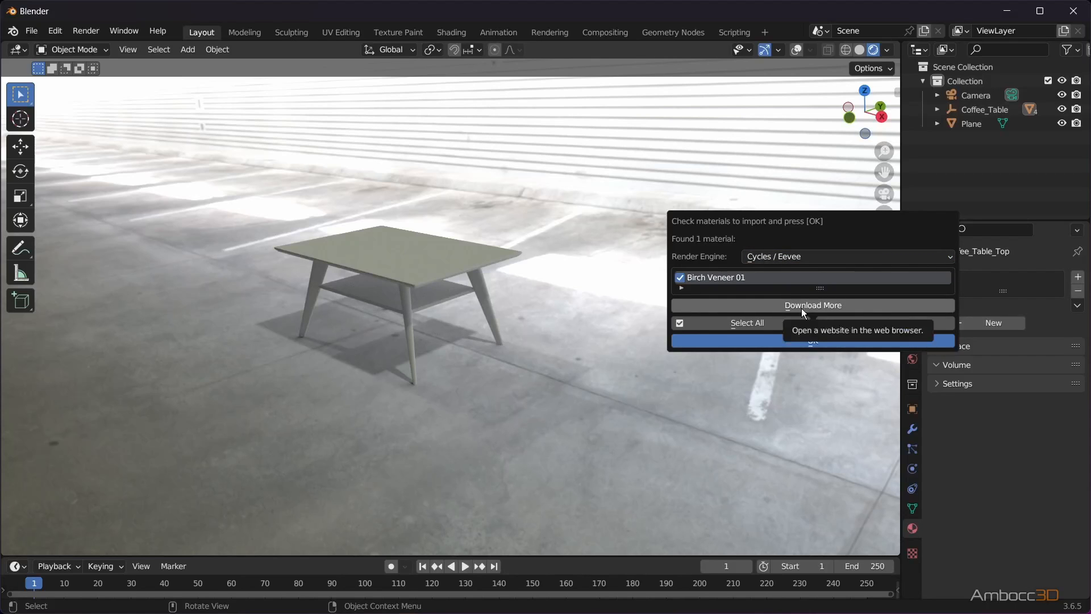
click(811, 341)
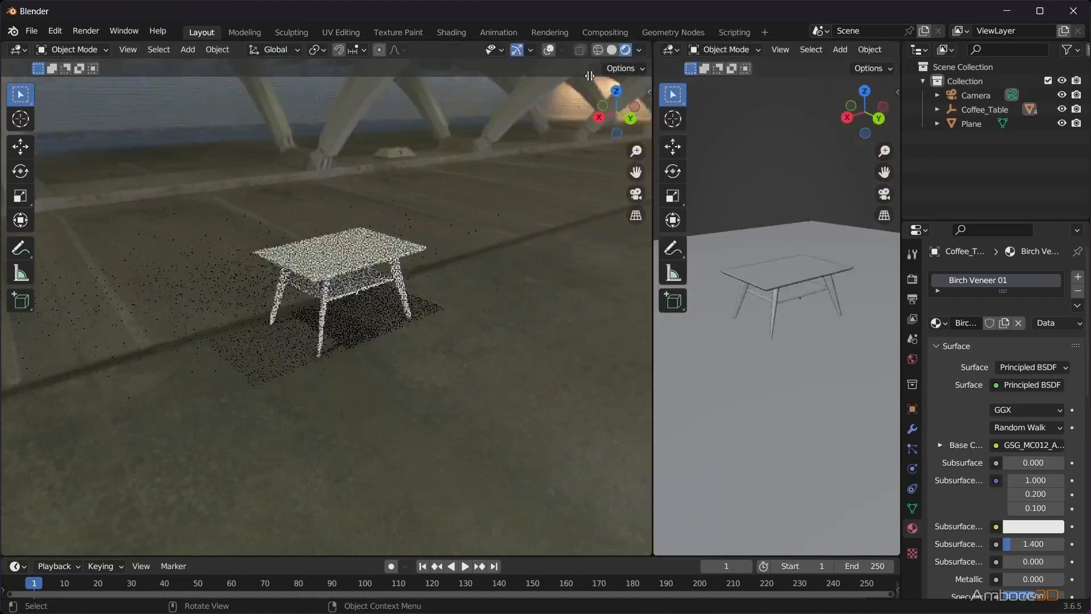
Show a Shader Editor beside the viewport and convert only the selected Birch Veneer 01 material to Octane
click(505, 49)
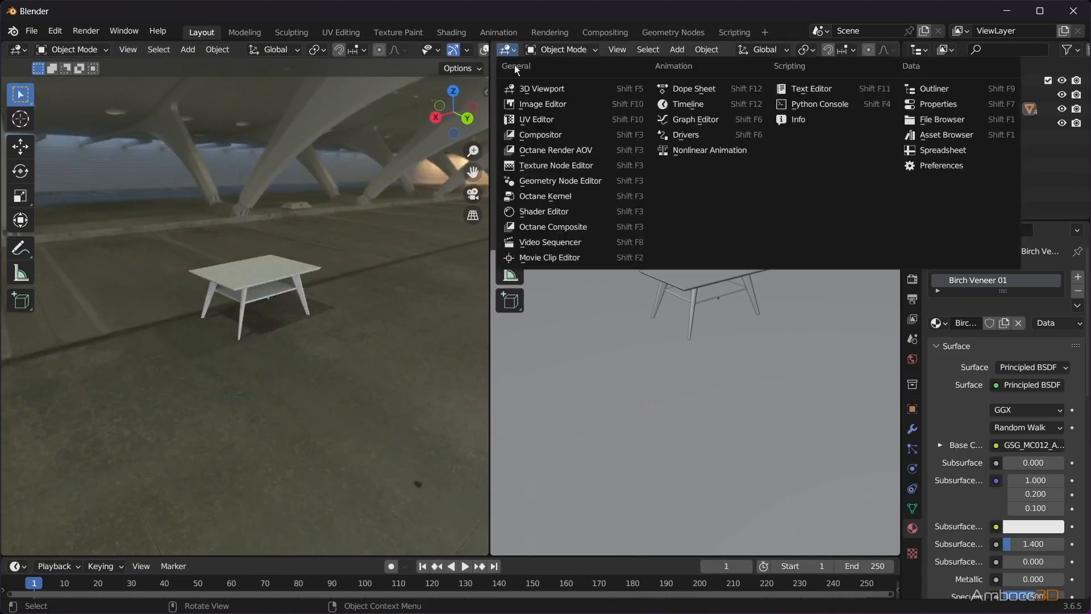
click(545, 211)
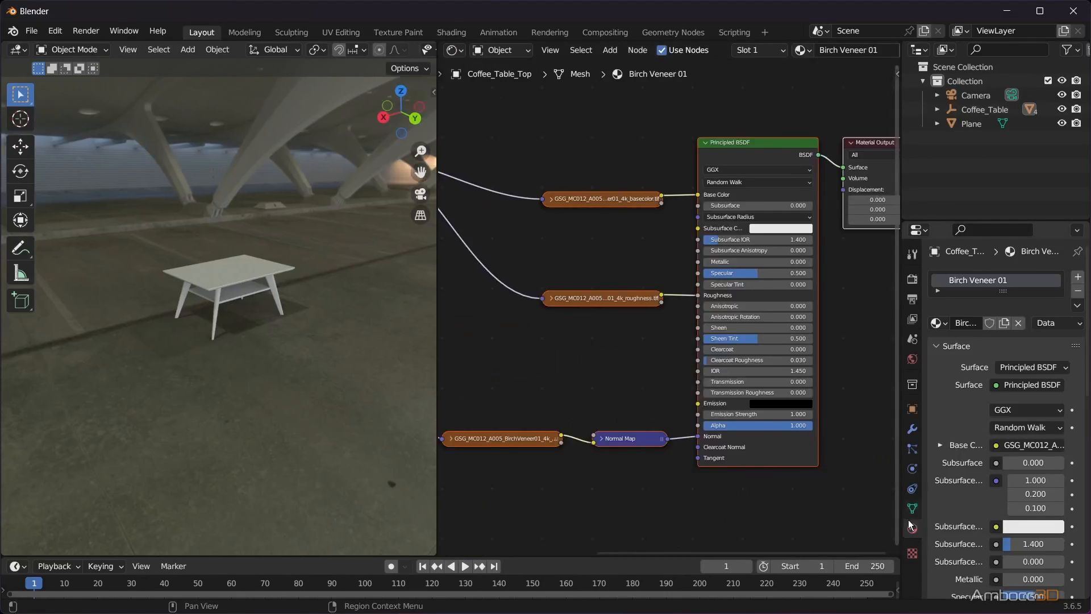
scroll(down, 3)
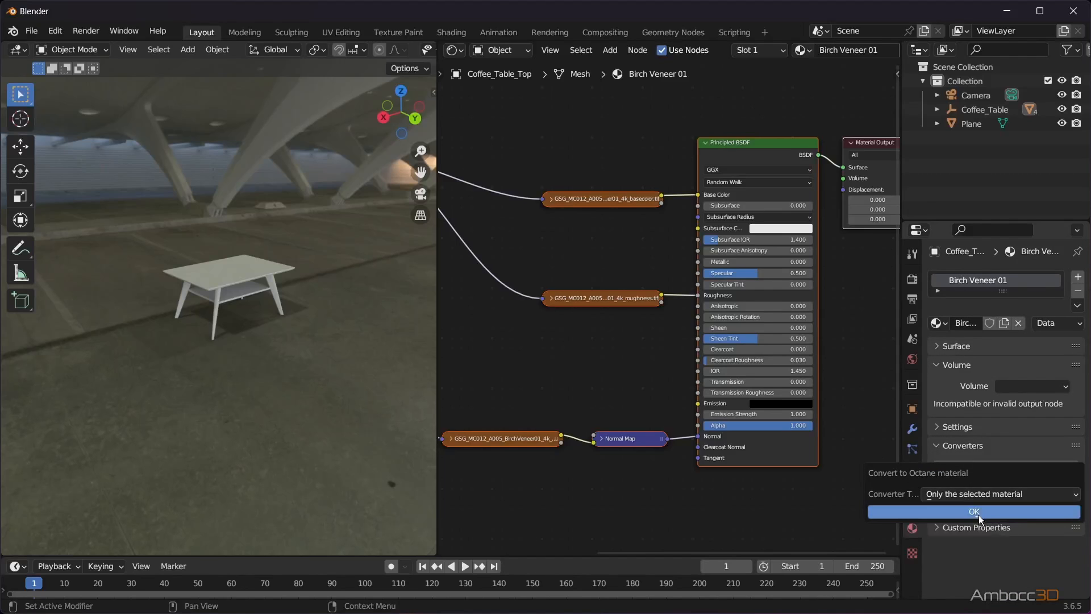
click(974, 512)
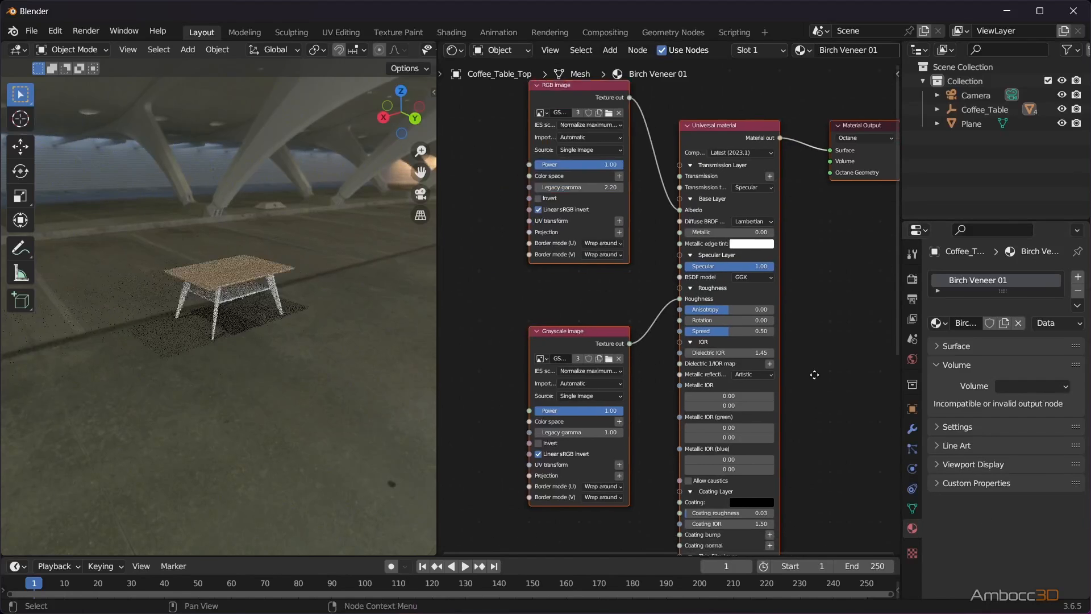
scroll(down, 3)
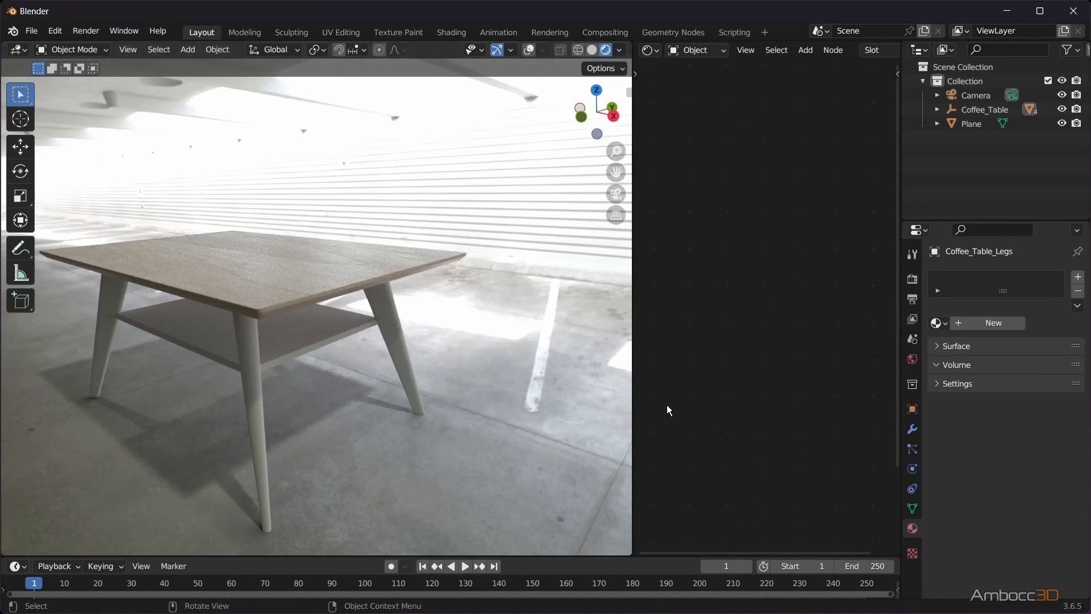
Assign the existing Birch Veneer 01 material to Coffee_Table_Legs
click(940, 322)
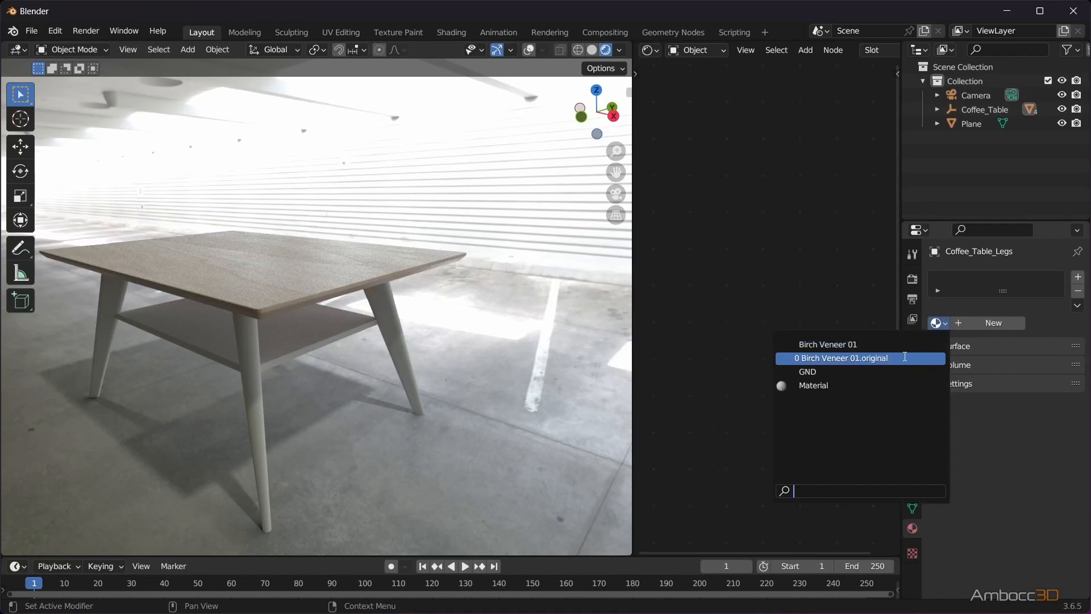
click(842, 358)
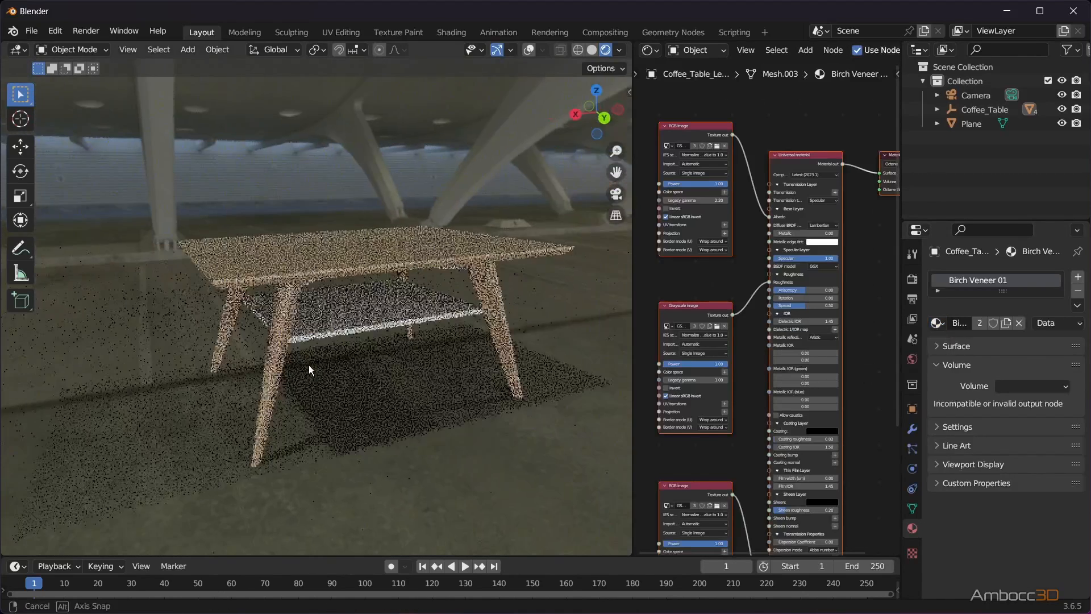